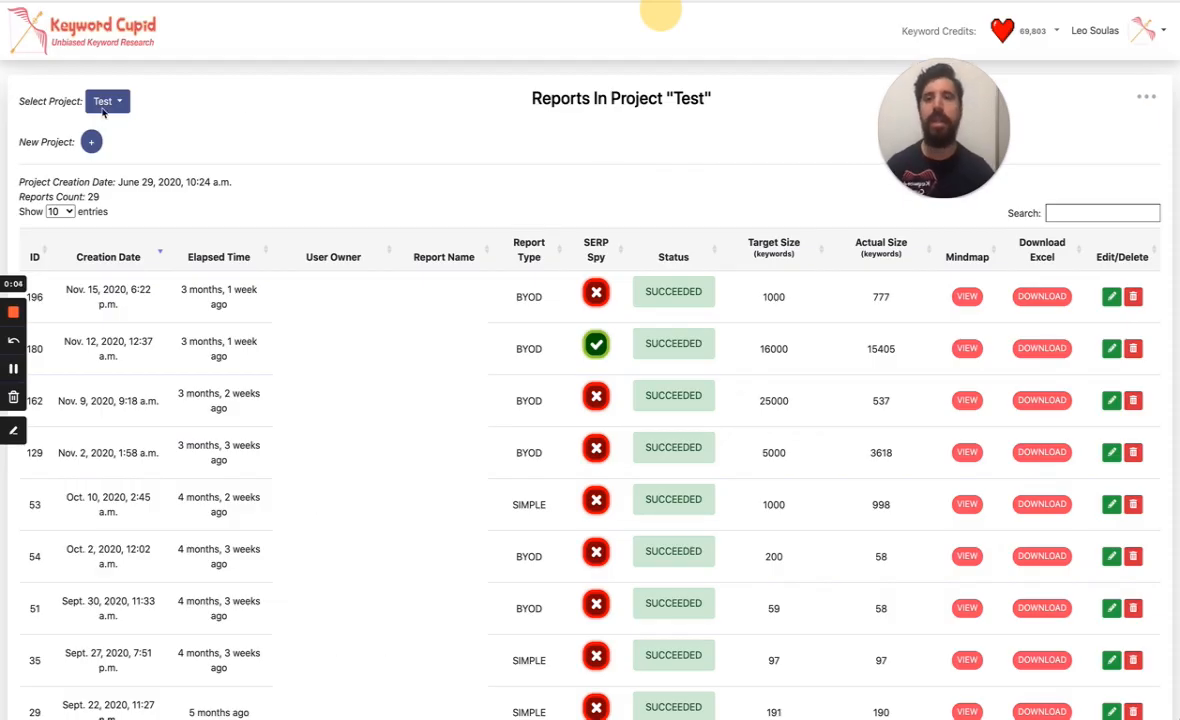
# - Expand the Select Project dropdown listing the account's projects while on the Test project's reports
pyautogui.click(108, 100)
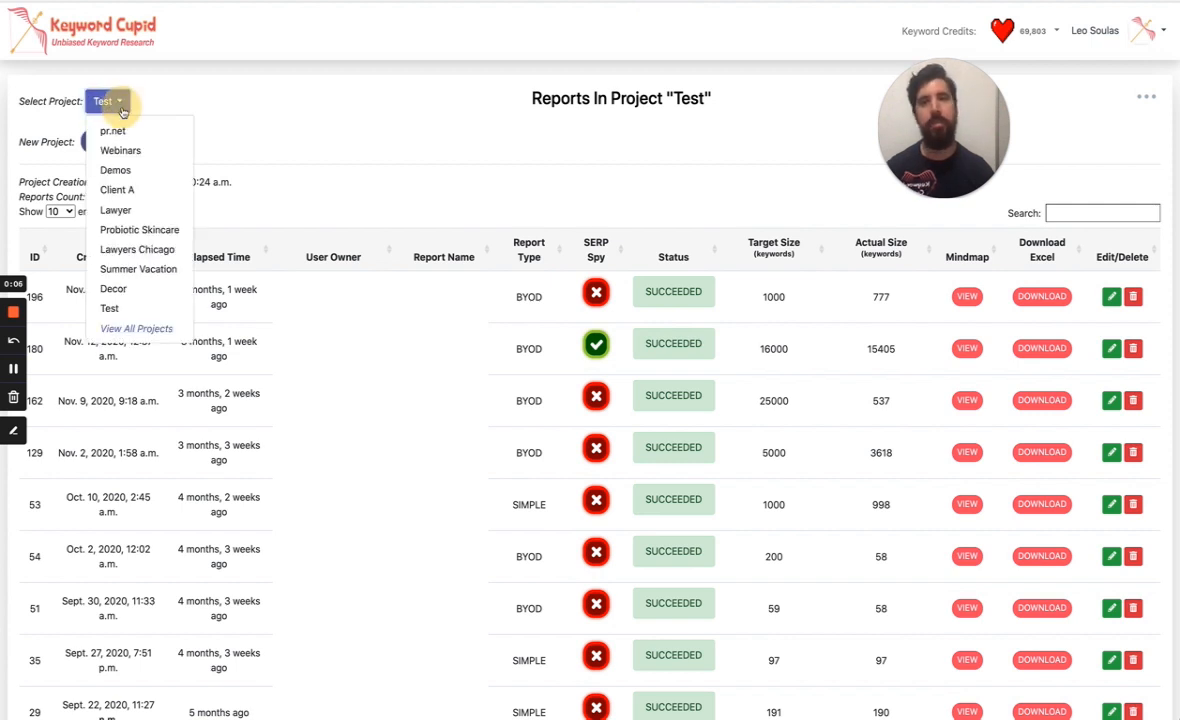
pyautogui.moveTo(112, 288)
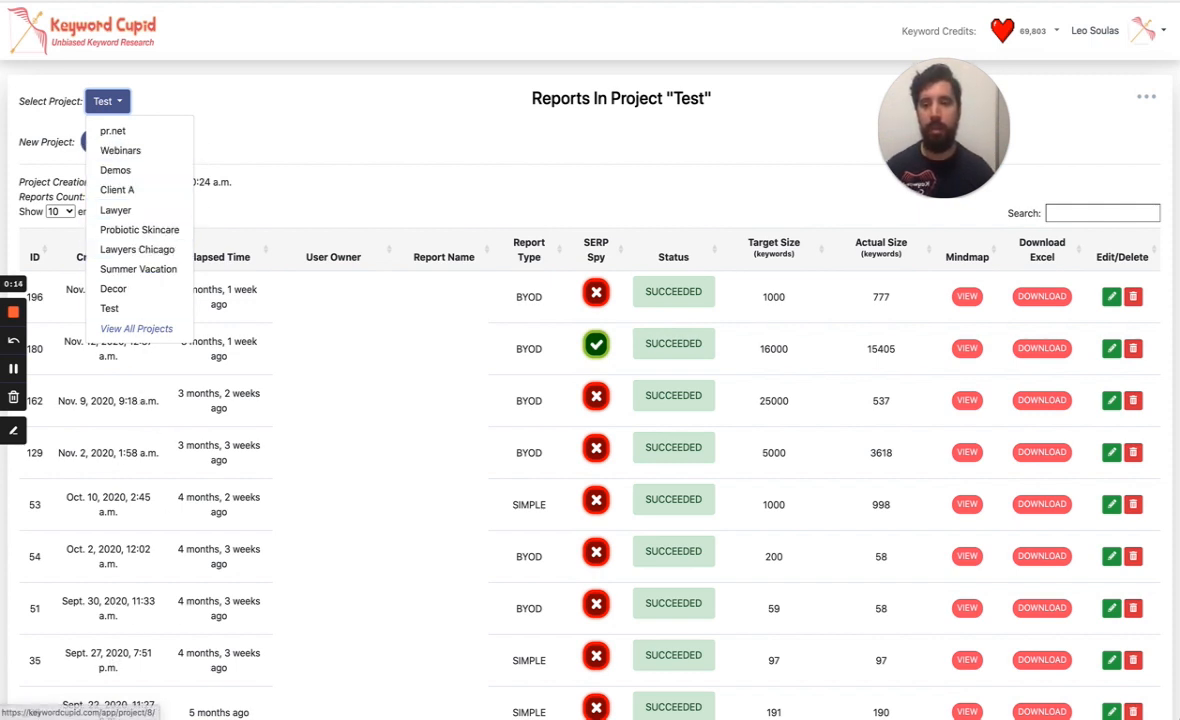
pyautogui.moveTo(112, 288)
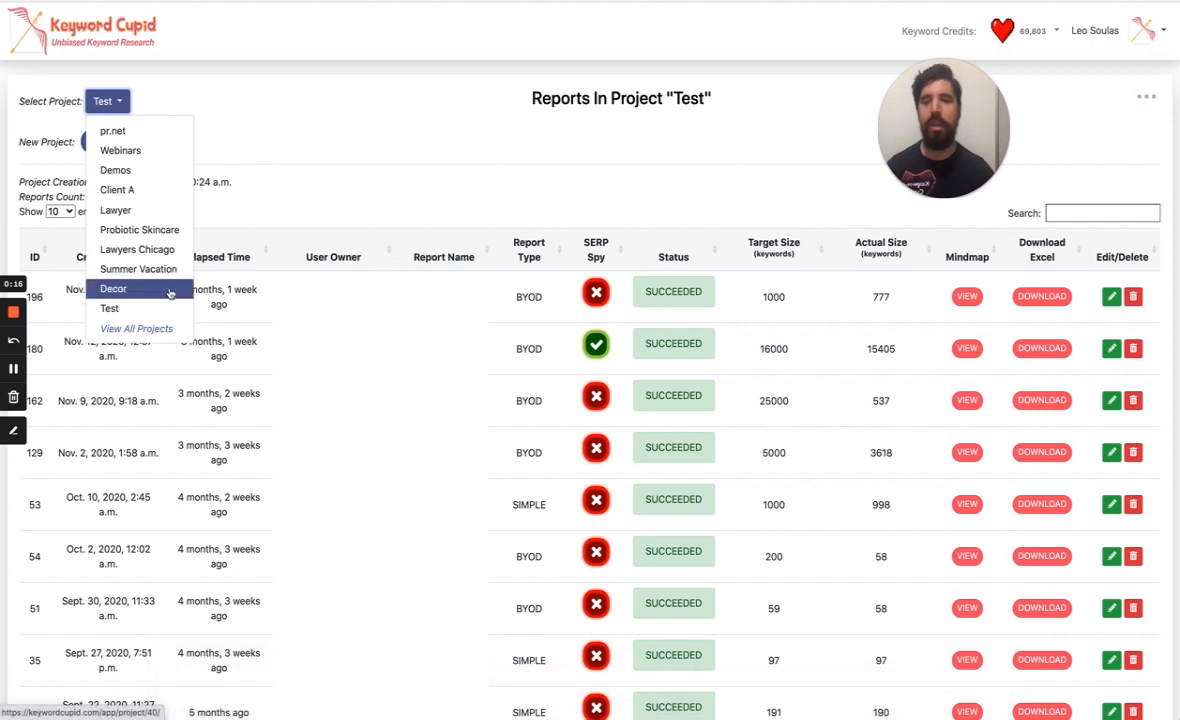
pyautogui.moveTo(108, 308)
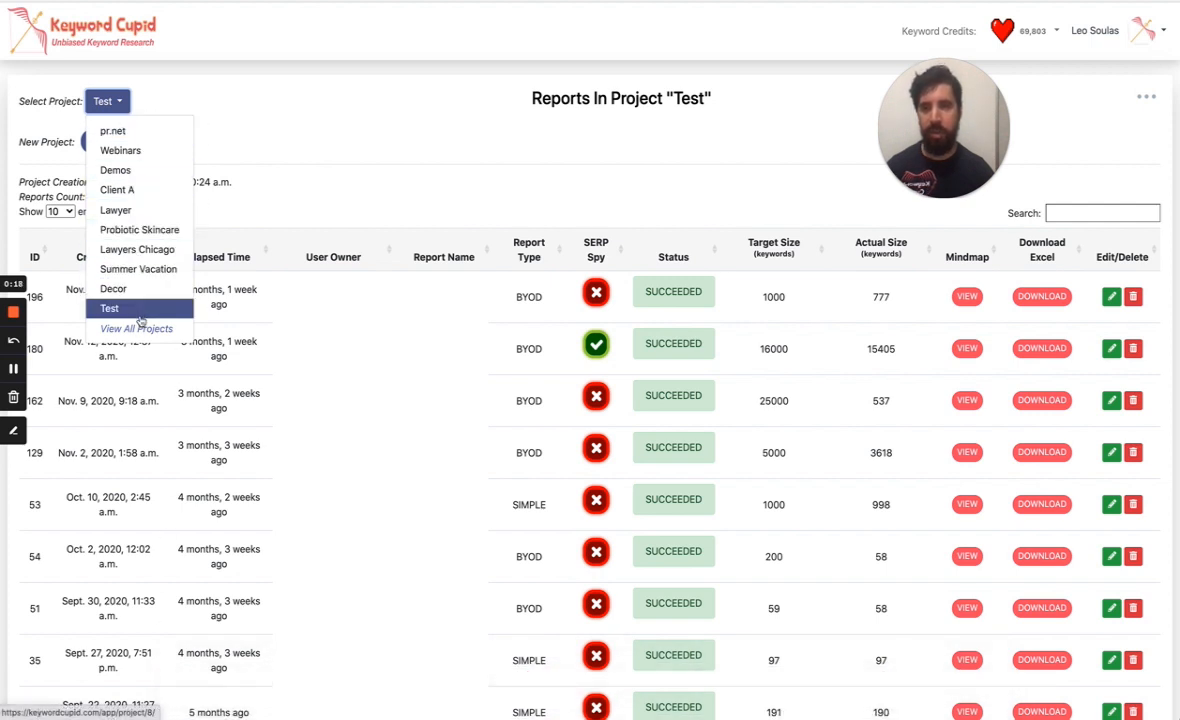
pyautogui.moveTo(136, 328)
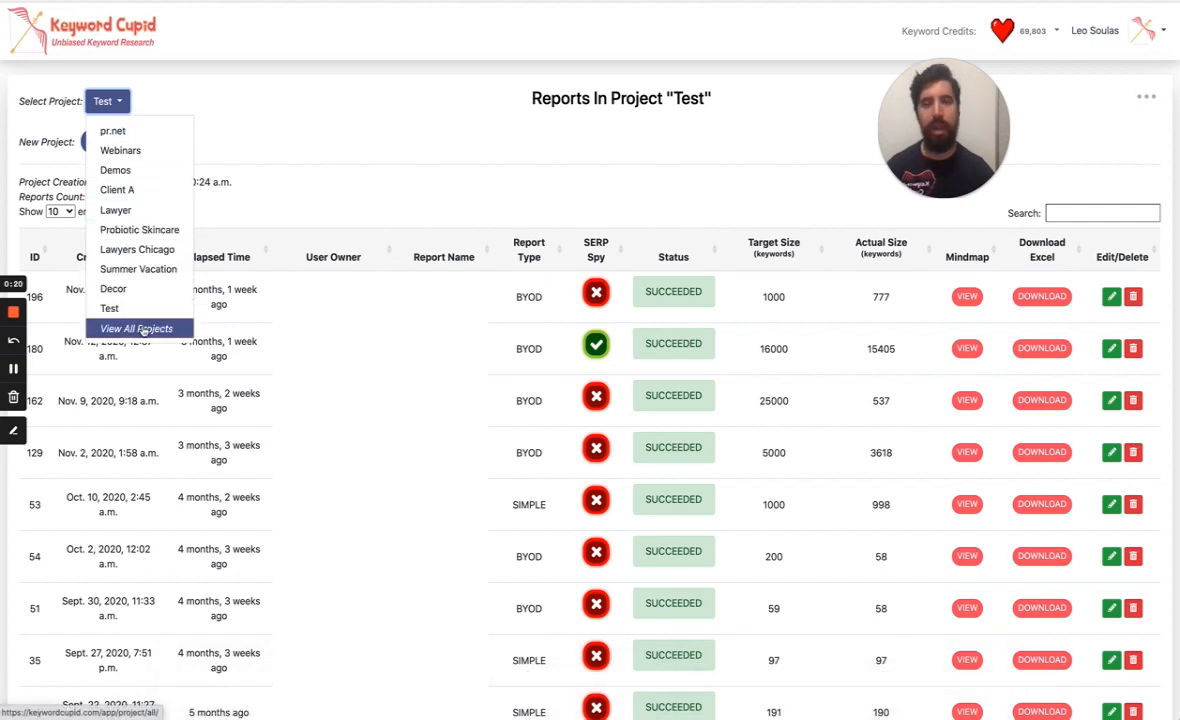
# - Show all projects in the account and start the first report for Client A
pyautogui.click(140, 328)
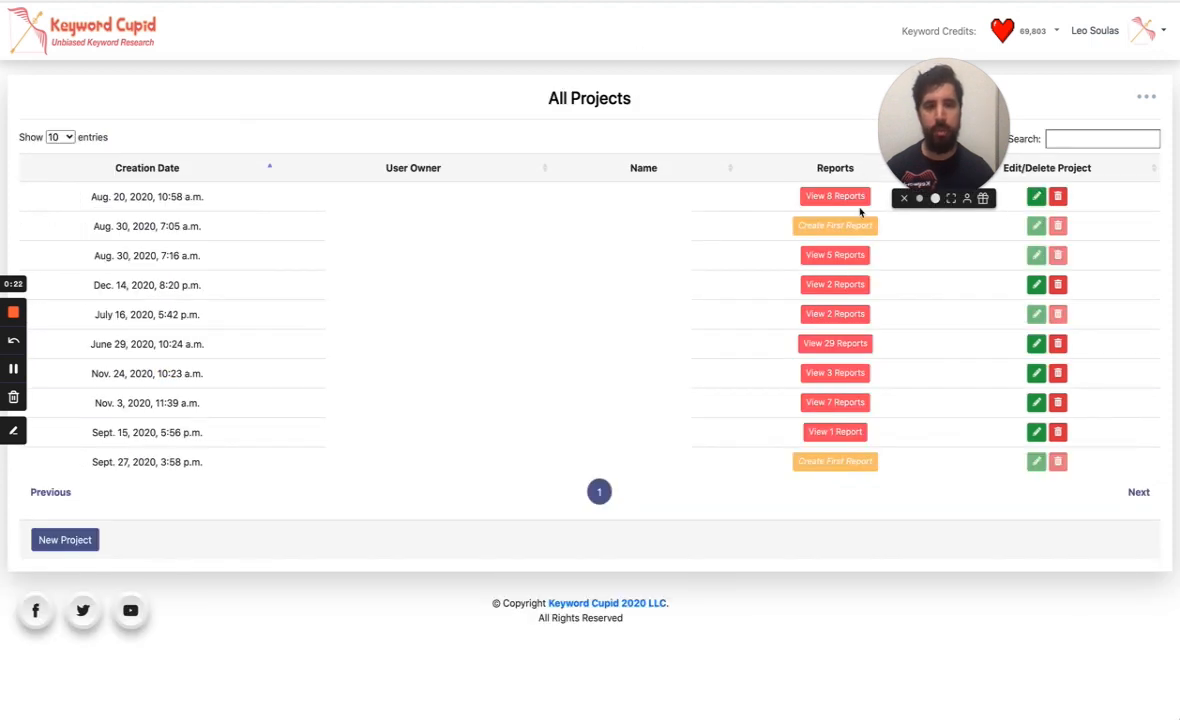
pyautogui.click(1146, 96)
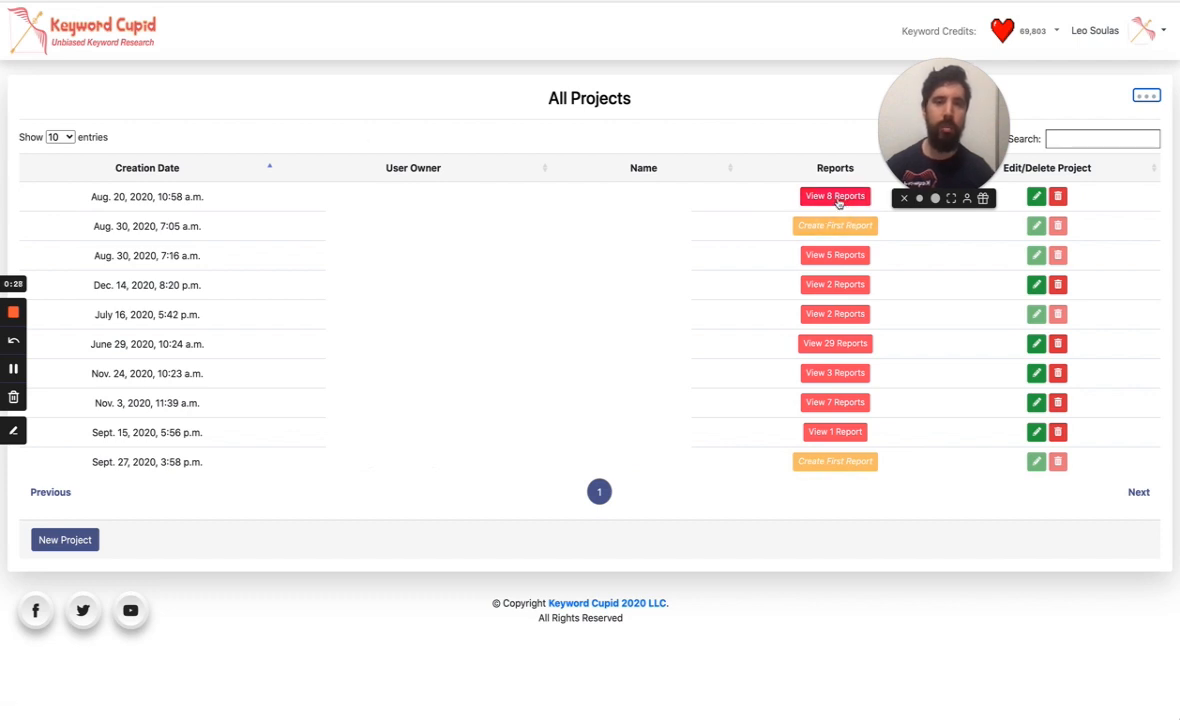
pyautogui.moveTo(856, 248)
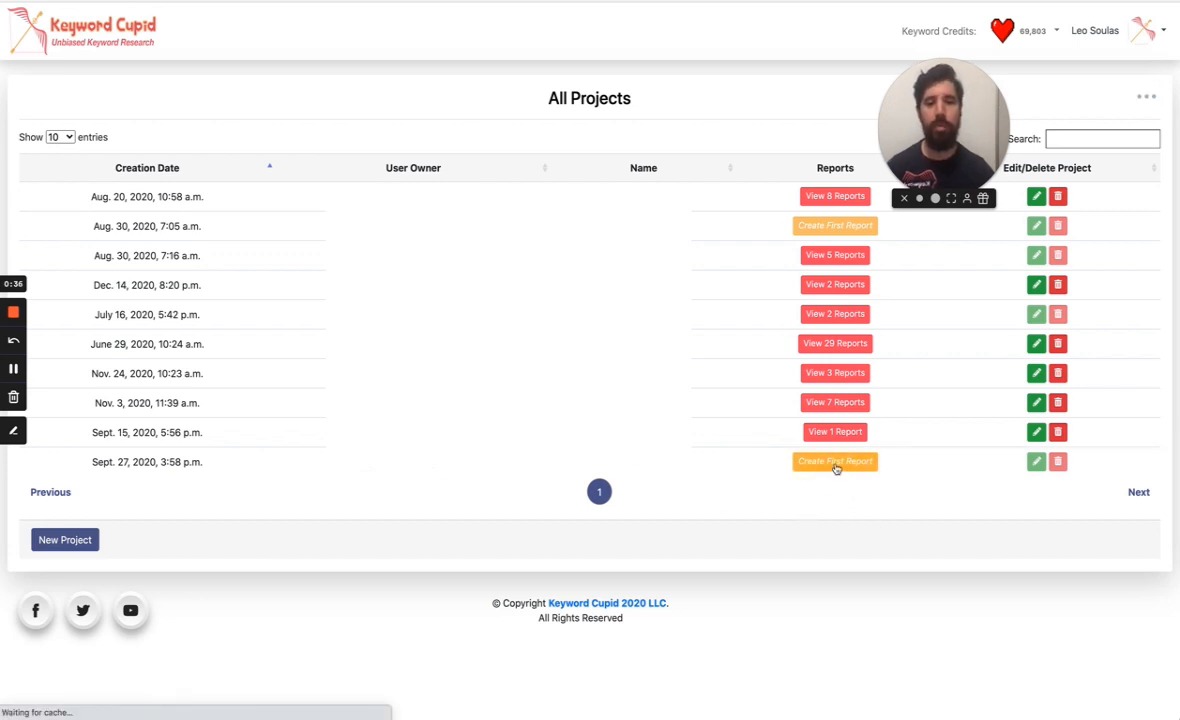
pyautogui.click(836, 460)
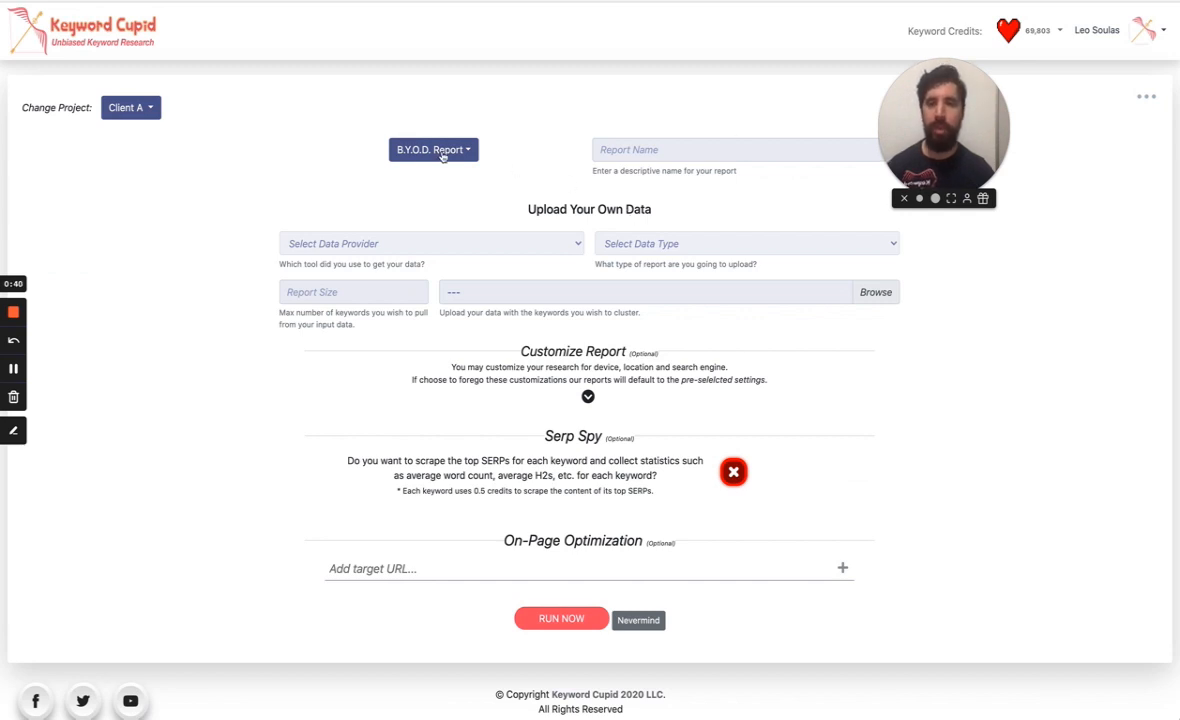
# - Keep the report as upload-your-own-data, reveal its customizations and move the location pin east of Manhattan
pyautogui.click(432, 148)
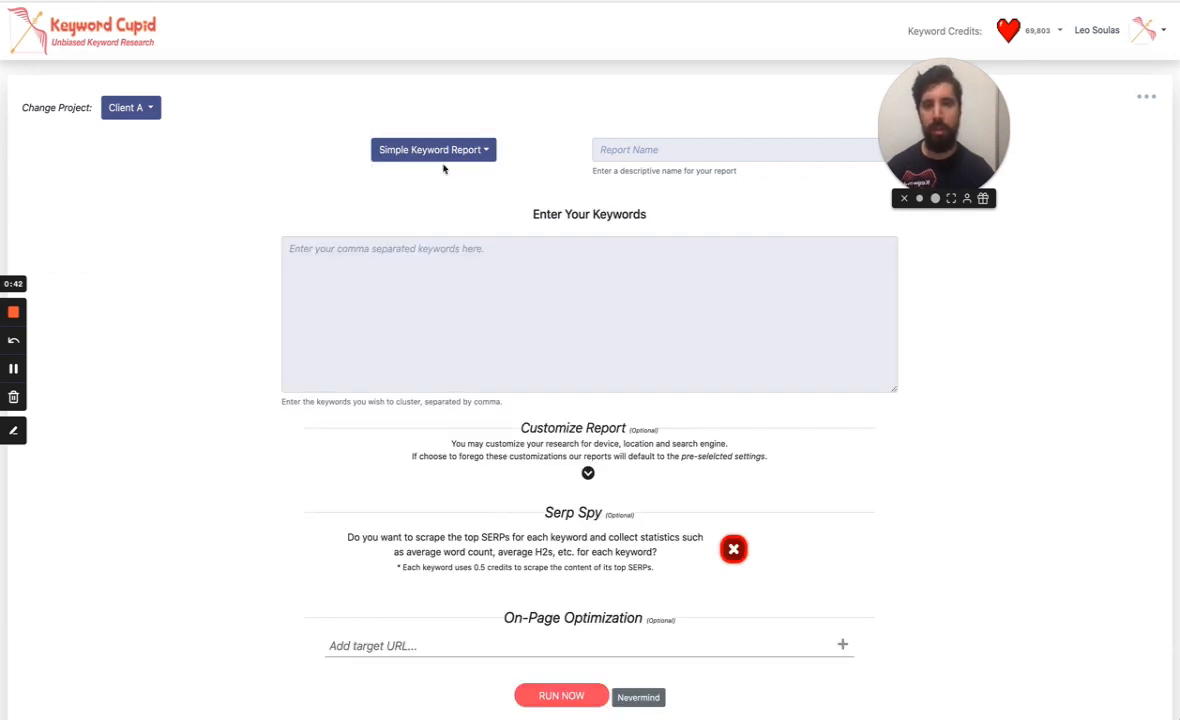
pyautogui.click(432, 148)
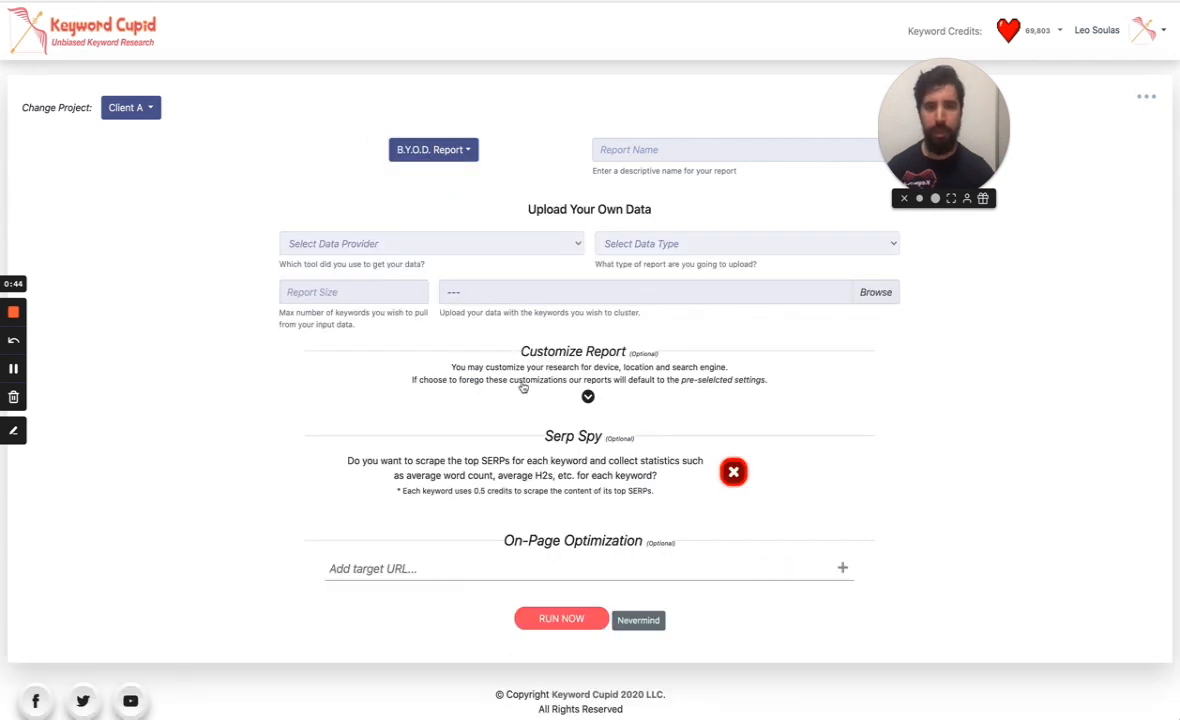
pyautogui.click(588, 396)
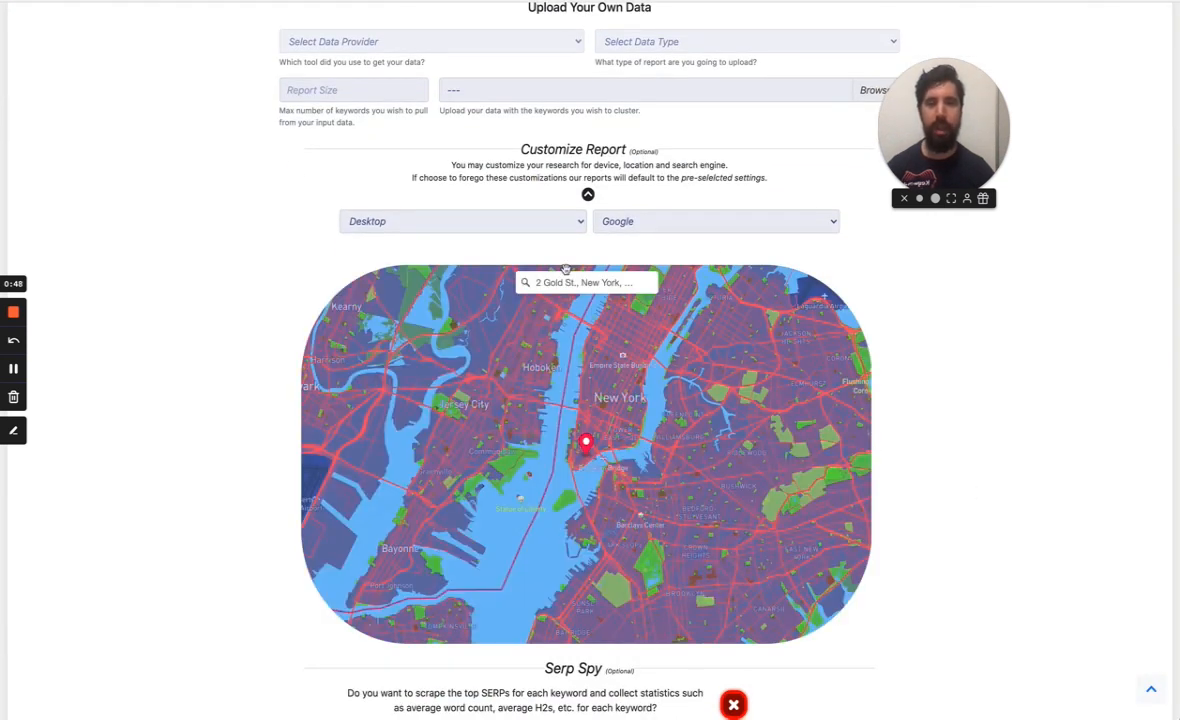
pyautogui.click(716, 396)
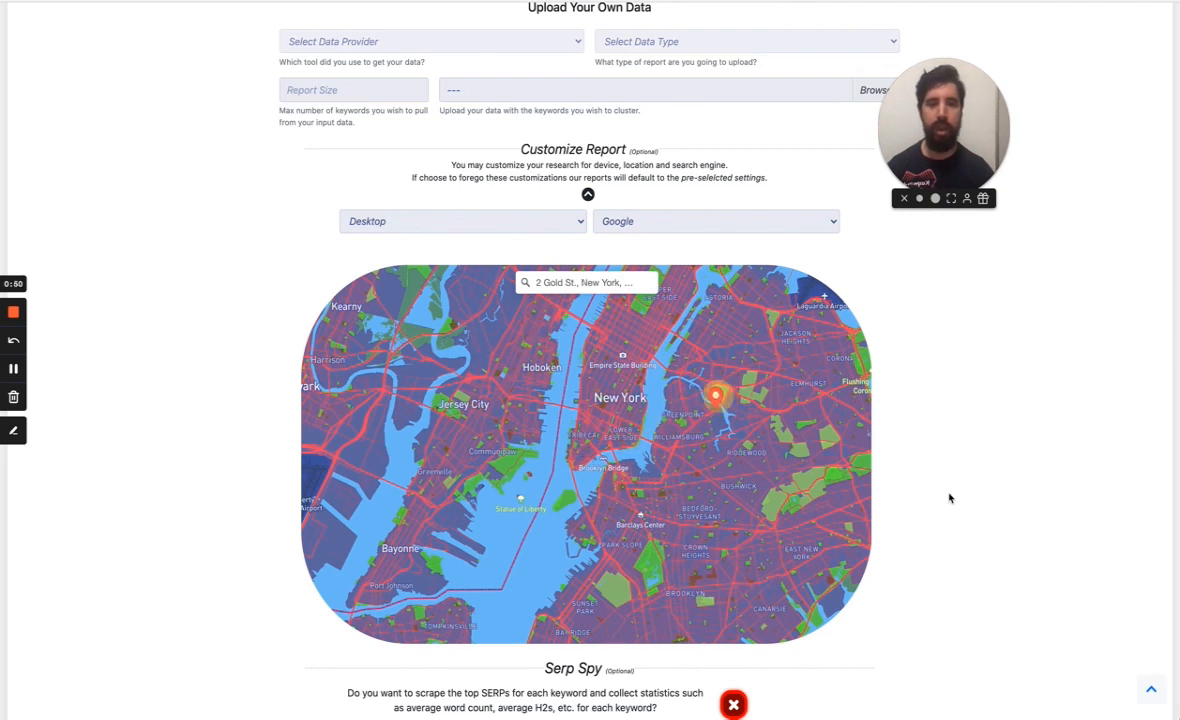
# - Enable SERP Spy for the report, then abandon the draft with Nevermind to return to all projects
pyautogui.scroll(-3)
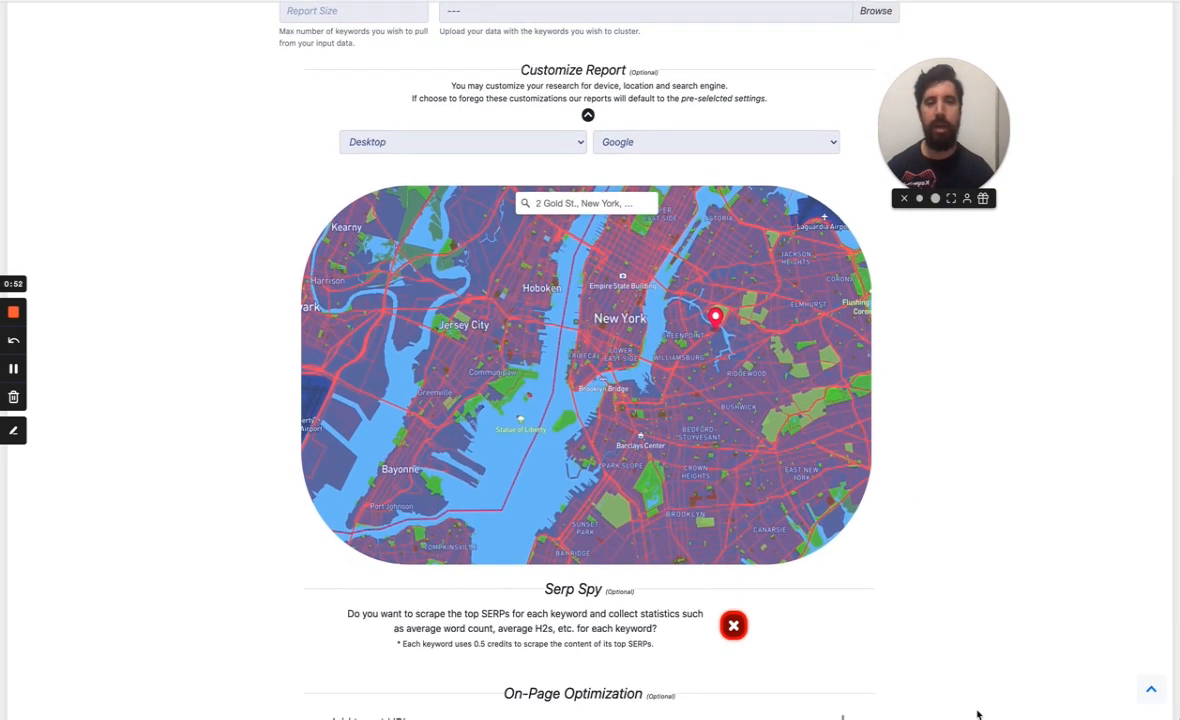
pyautogui.scroll(-3)
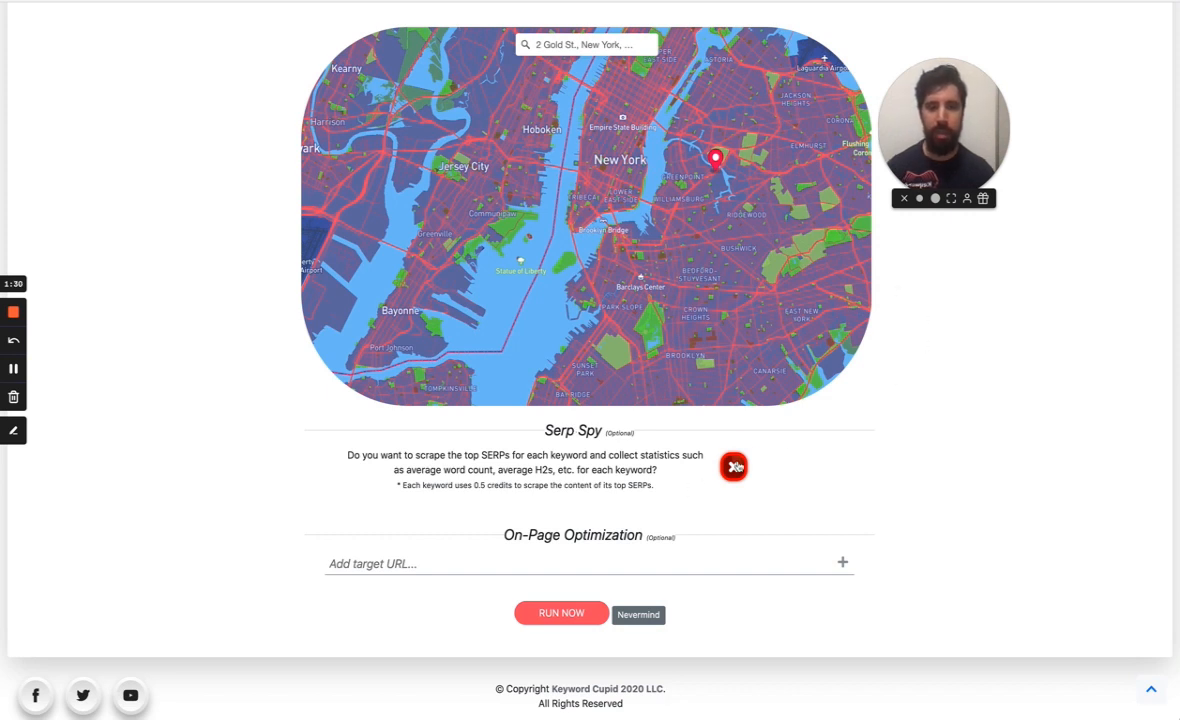
pyautogui.click(734, 466)
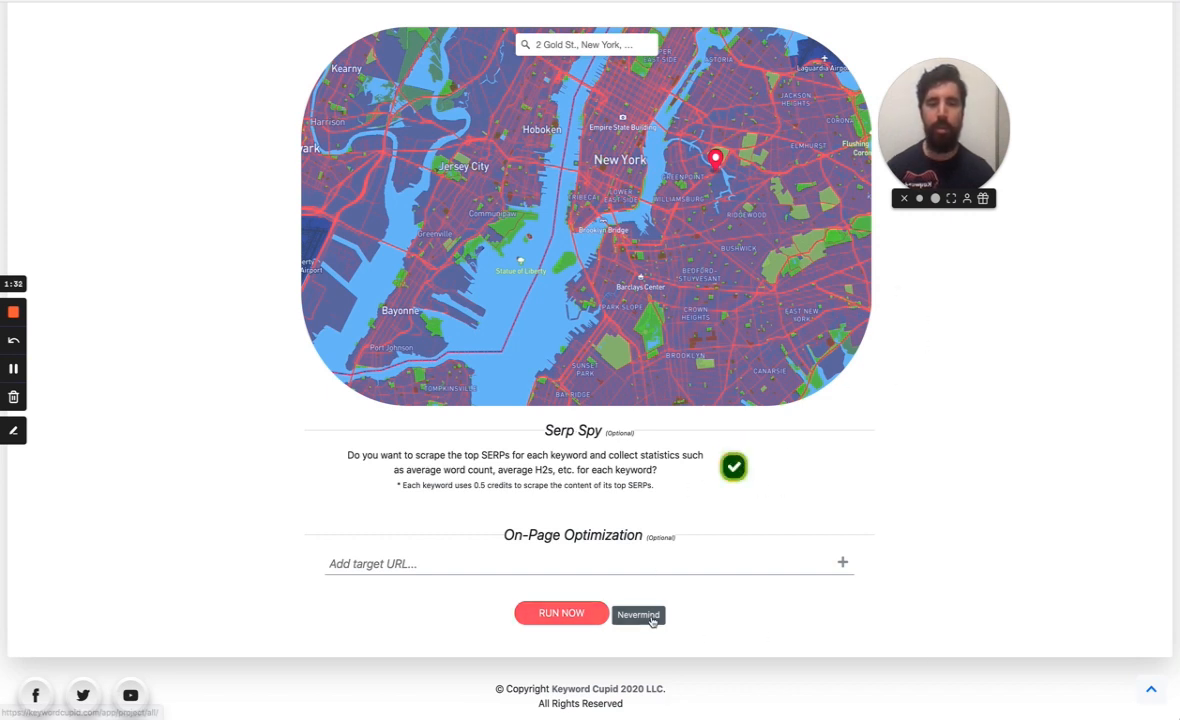
pyautogui.click(638, 614)
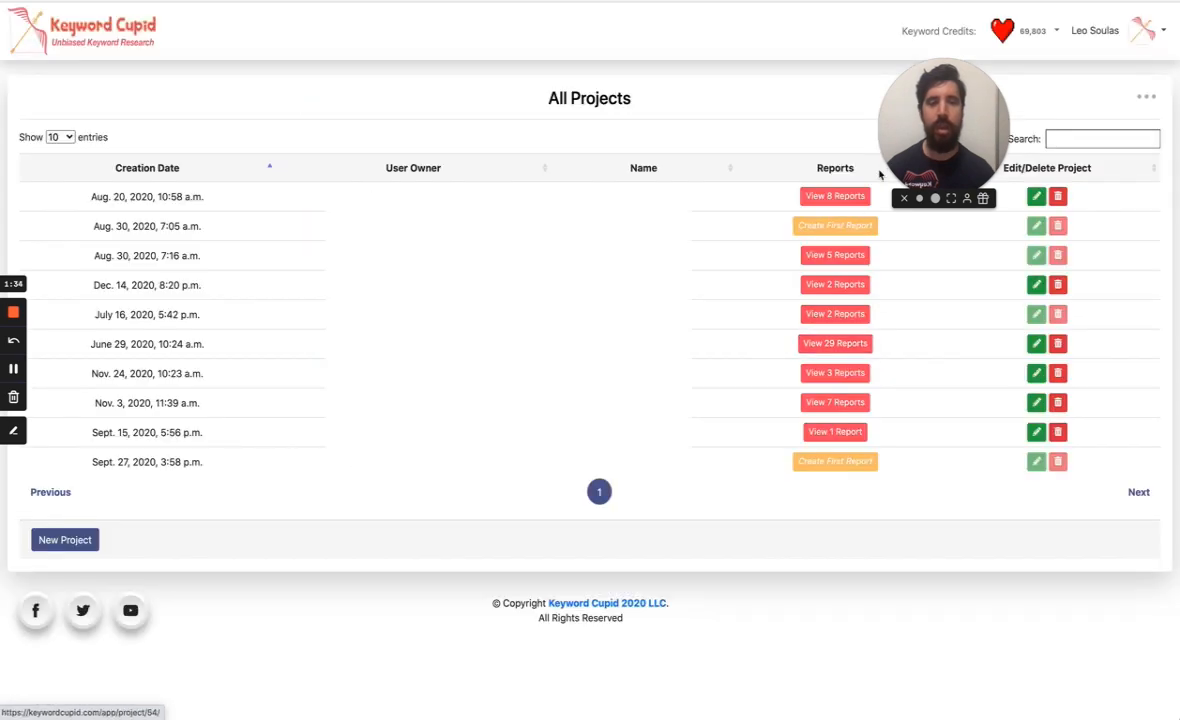
pyautogui.moveTo(832, 500)
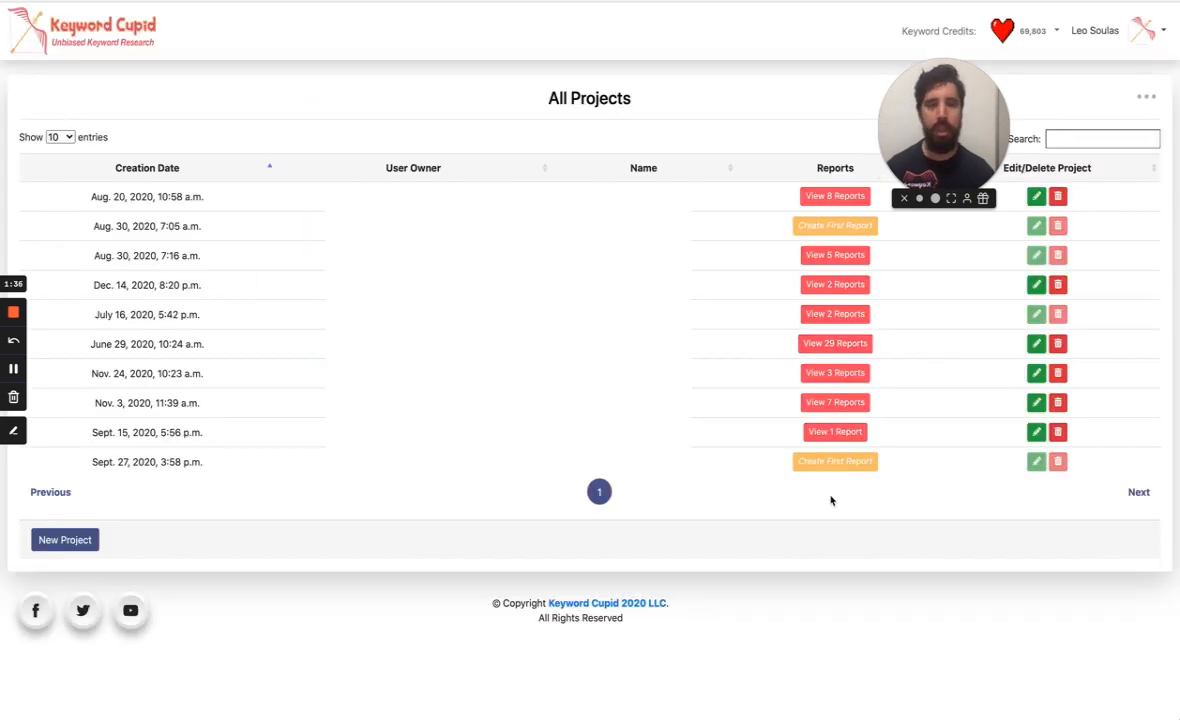
# - View the Test project's reports, see SERP Spy costs 268 credits for the 537-keyword report, and decline with Not Ready
pyautogui.click(836, 344)
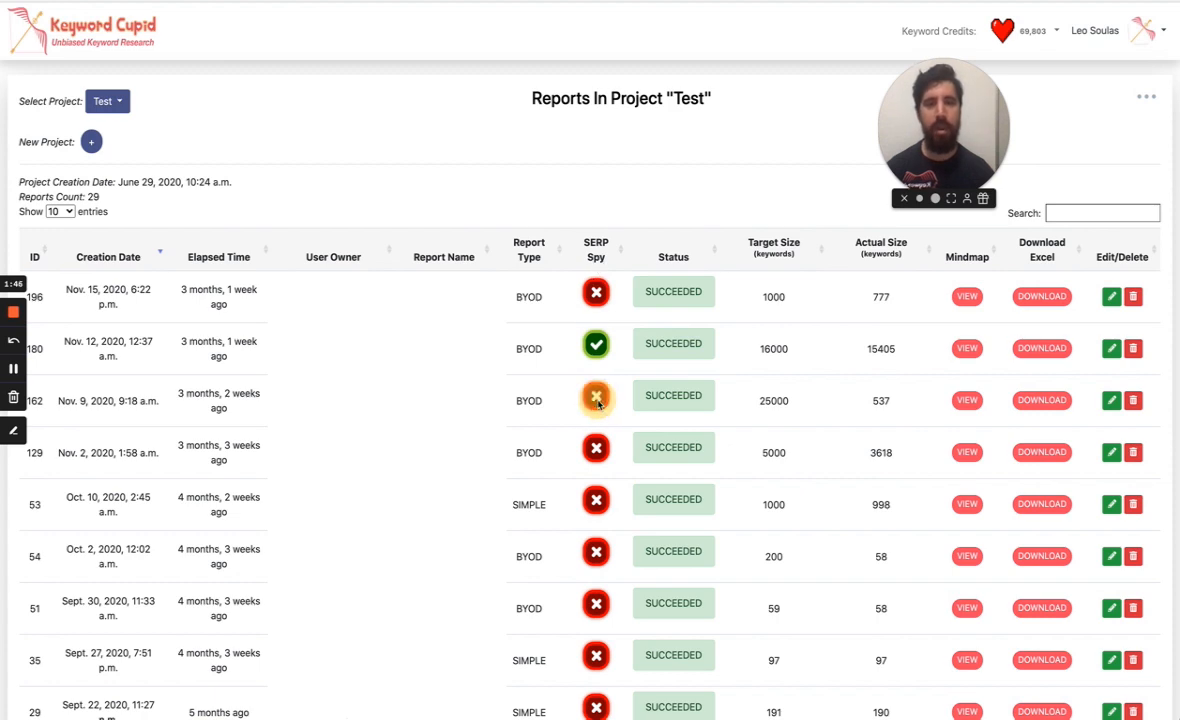
pyautogui.click(596, 400)
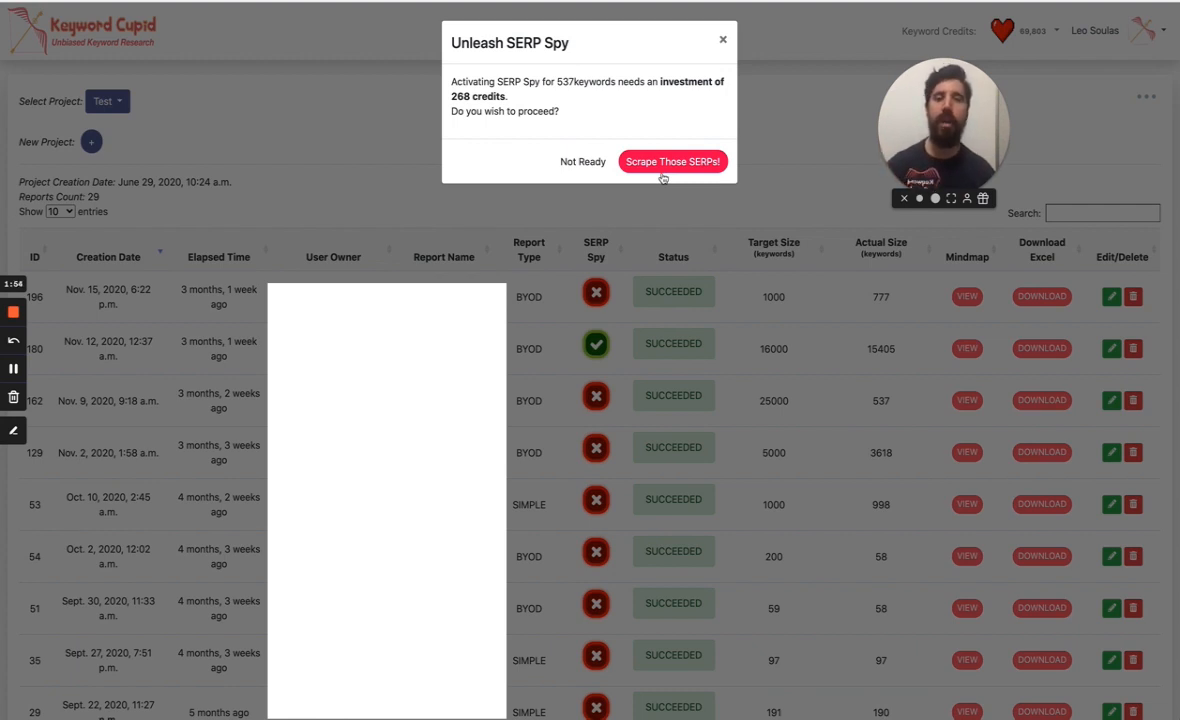
pyautogui.moveTo(672, 344)
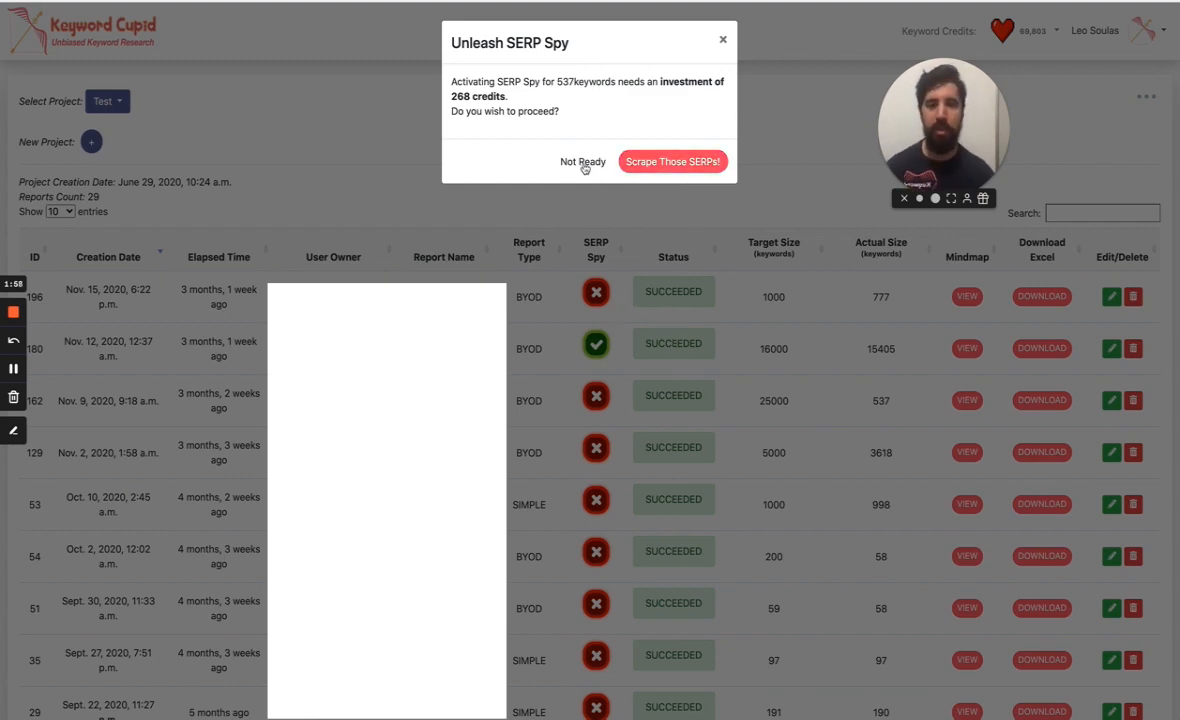
pyautogui.click(582, 160)
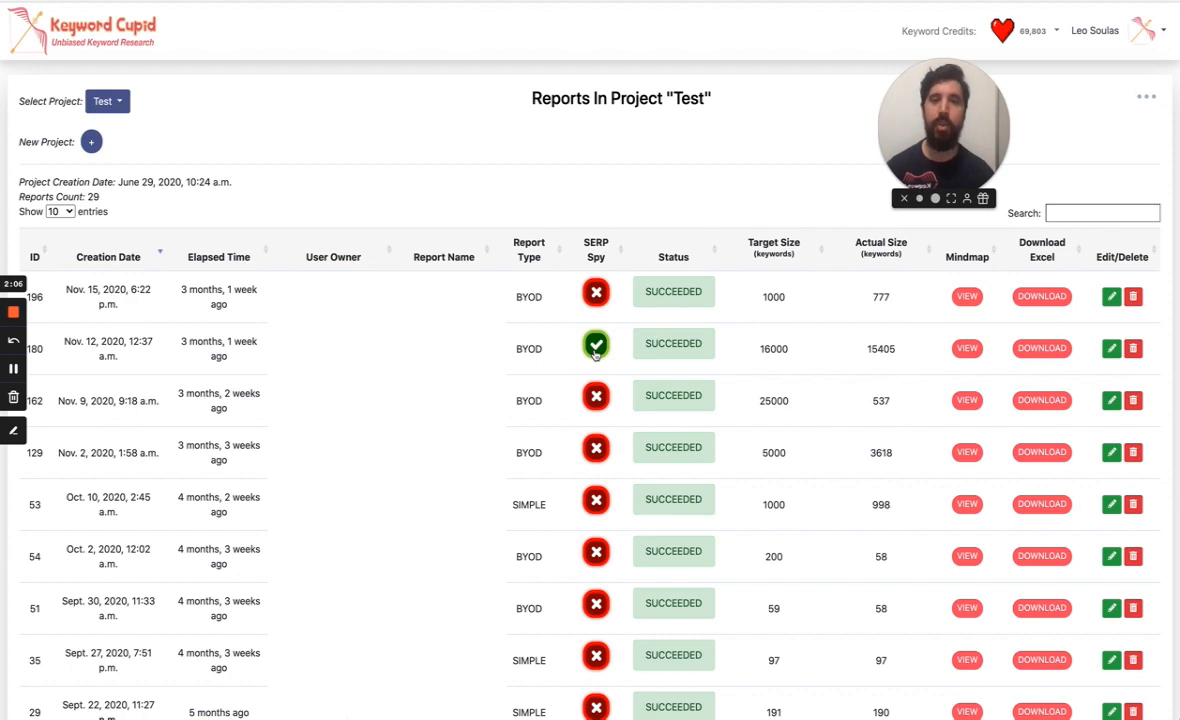
pyautogui.click(596, 344)
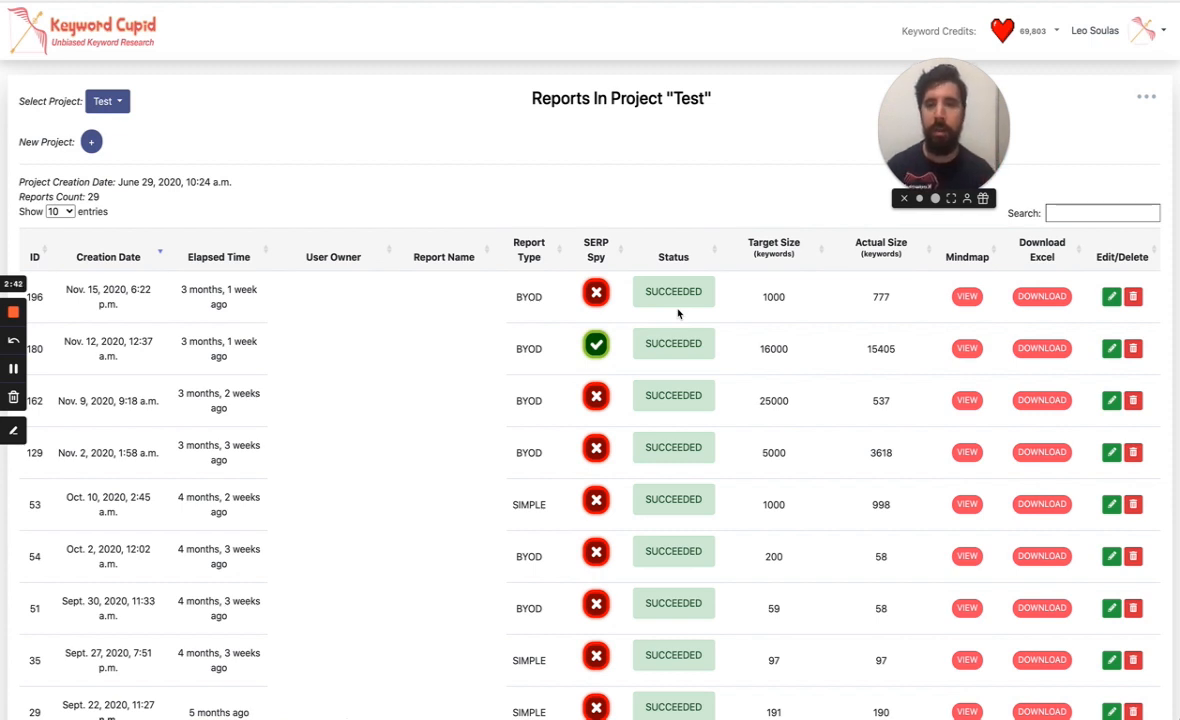
pyautogui.moveTo(916, 384)
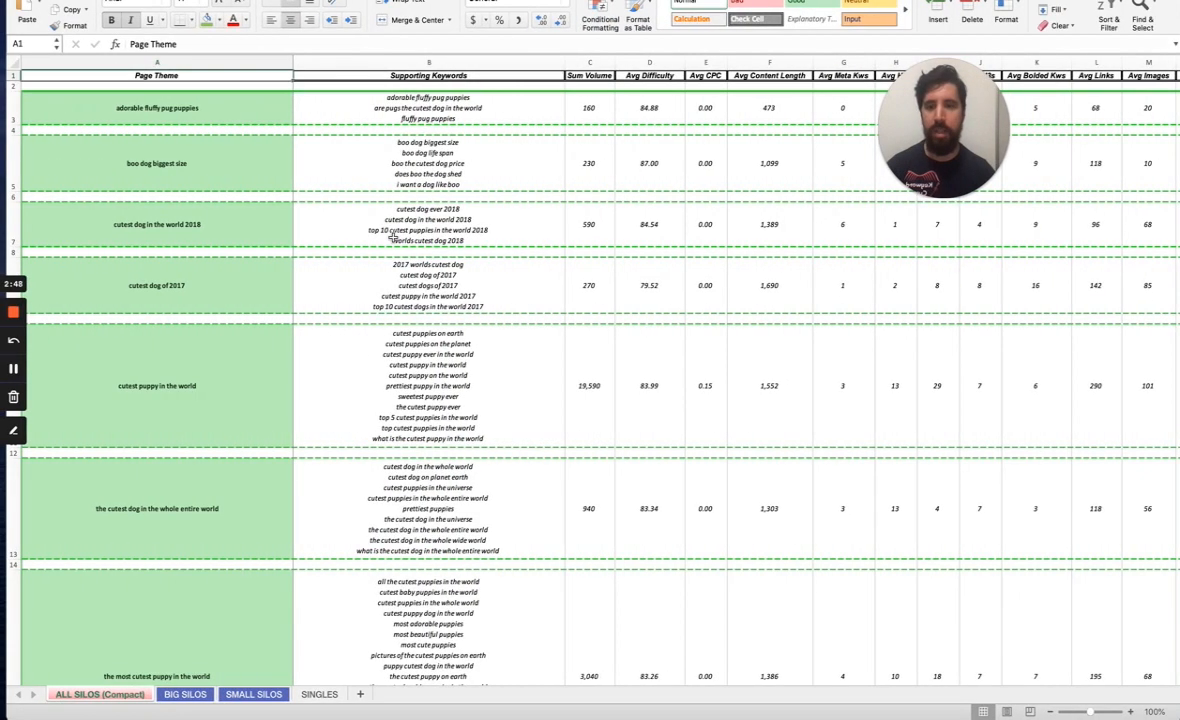
# - Browse the ALL SILOS (Compact) worksheet of page themes with supporting keywords, volume and difficulty
pyautogui.scroll(-3)
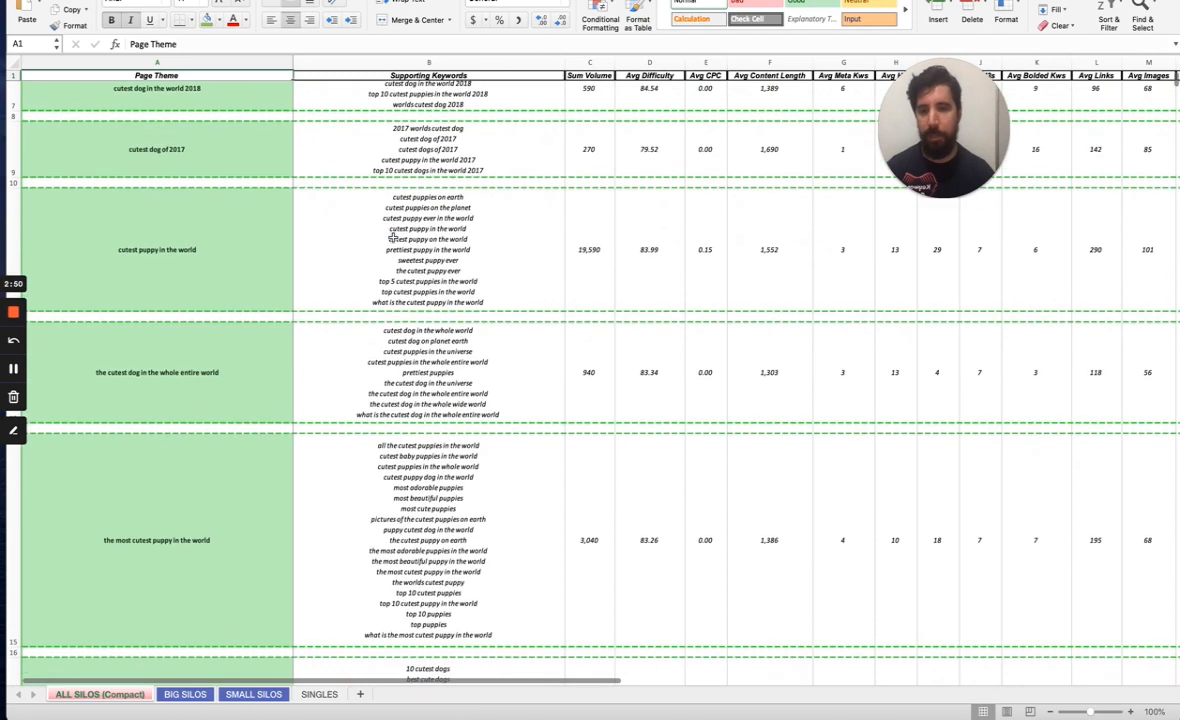
pyautogui.scroll(-3)
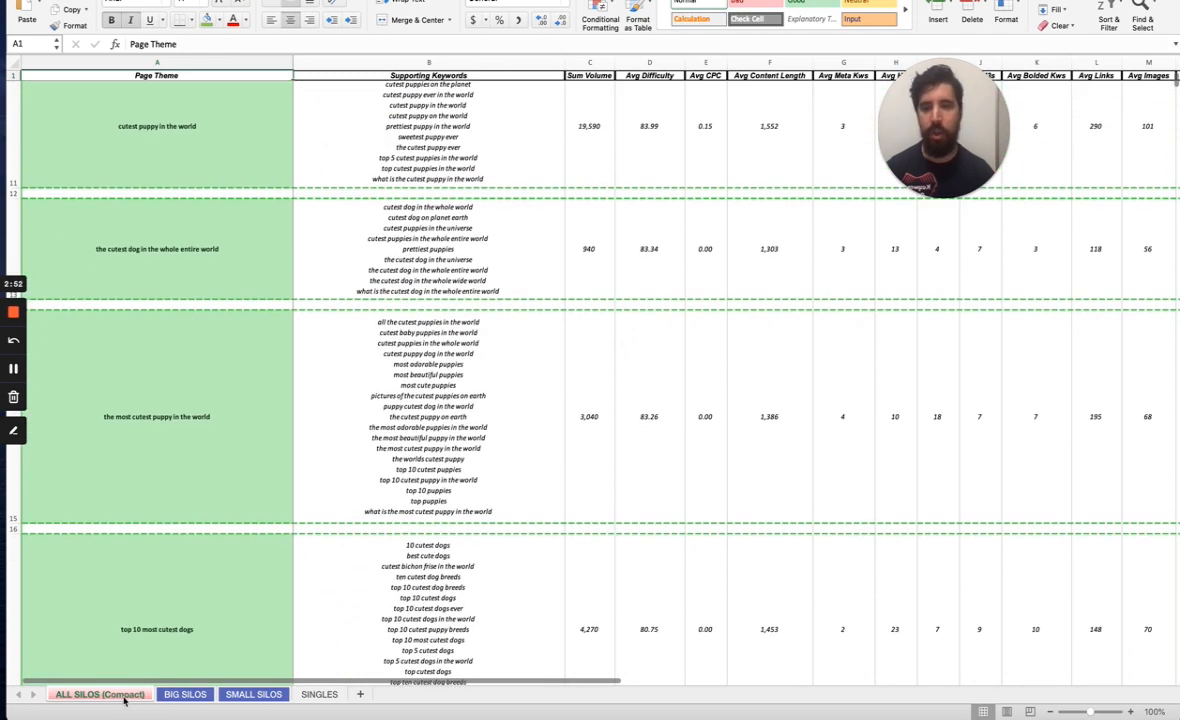
pyautogui.scroll(3)
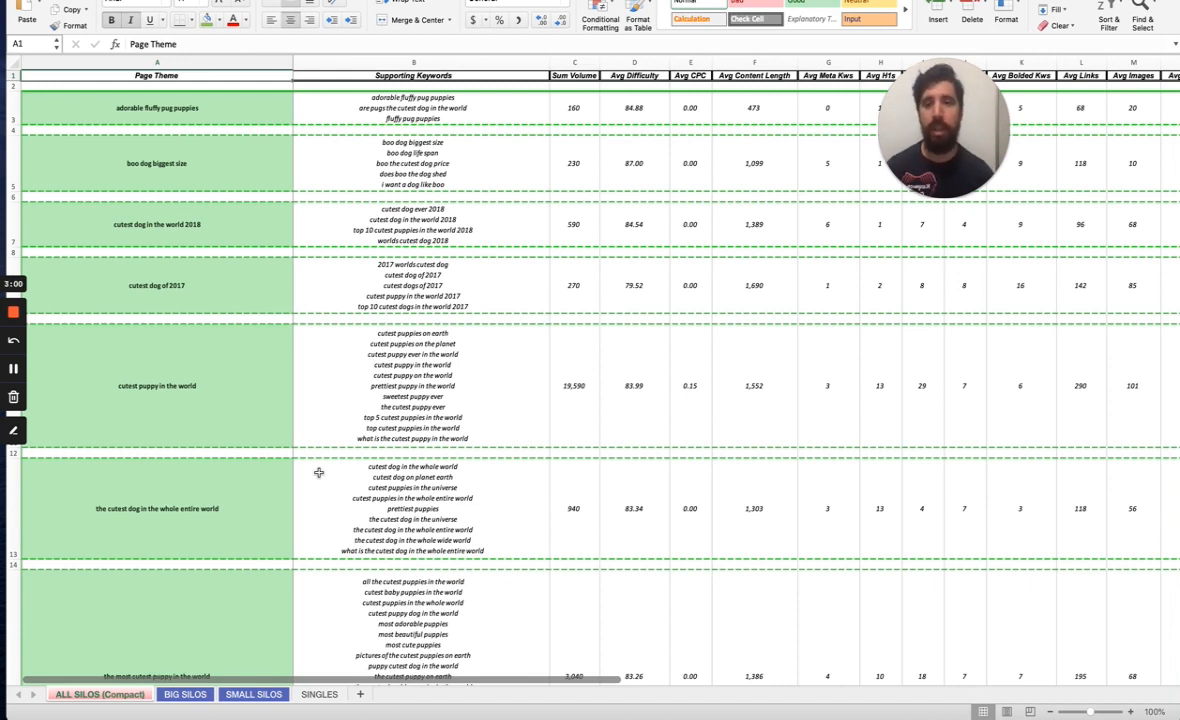
pyautogui.hscroll(3)
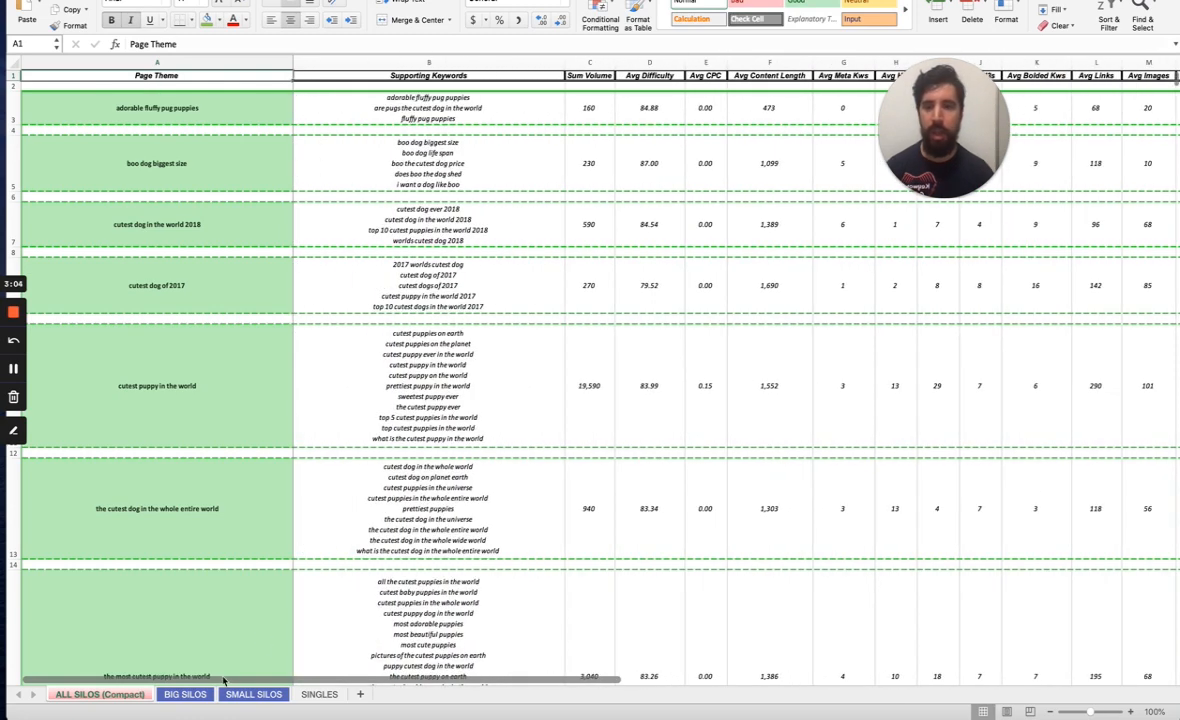
pyautogui.click(252, 694)
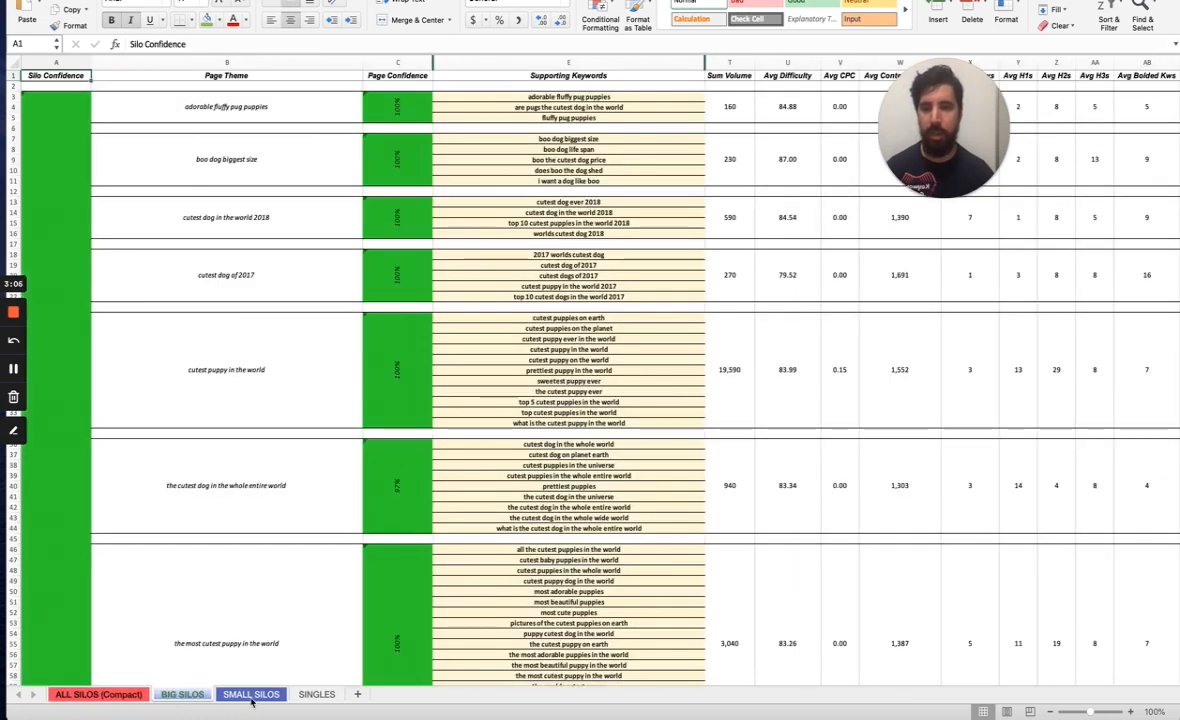
pyautogui.click(182, 694)
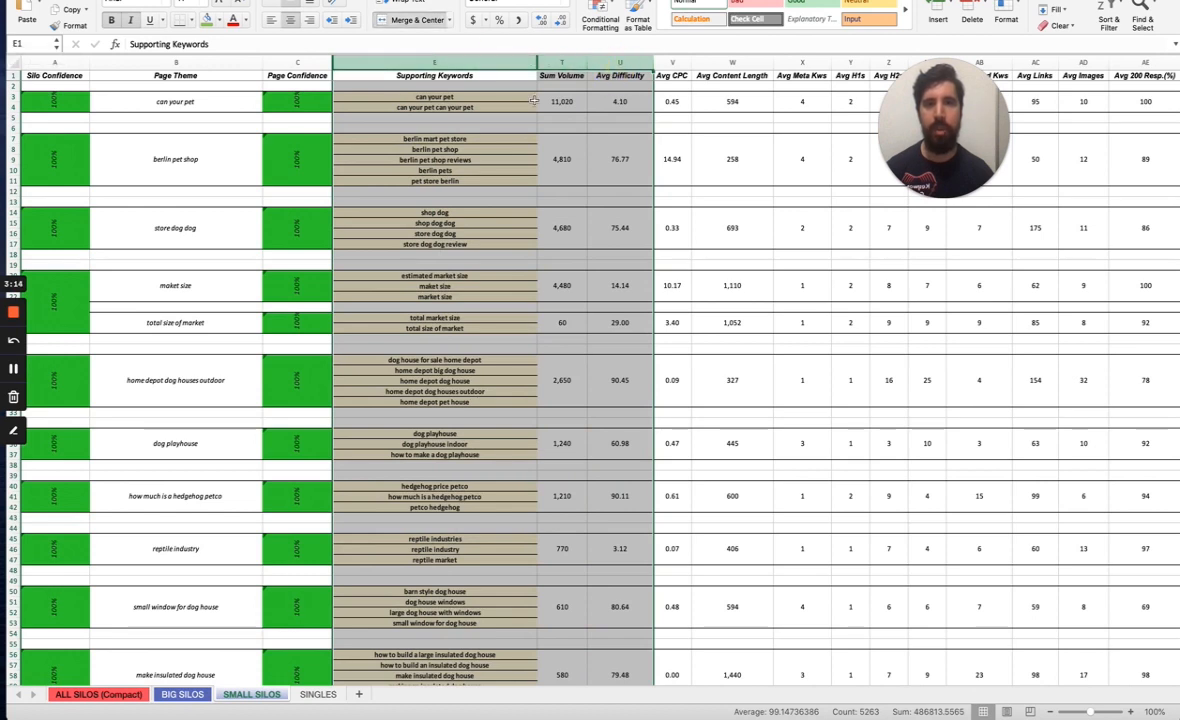
pyautogui.click(434, 296)
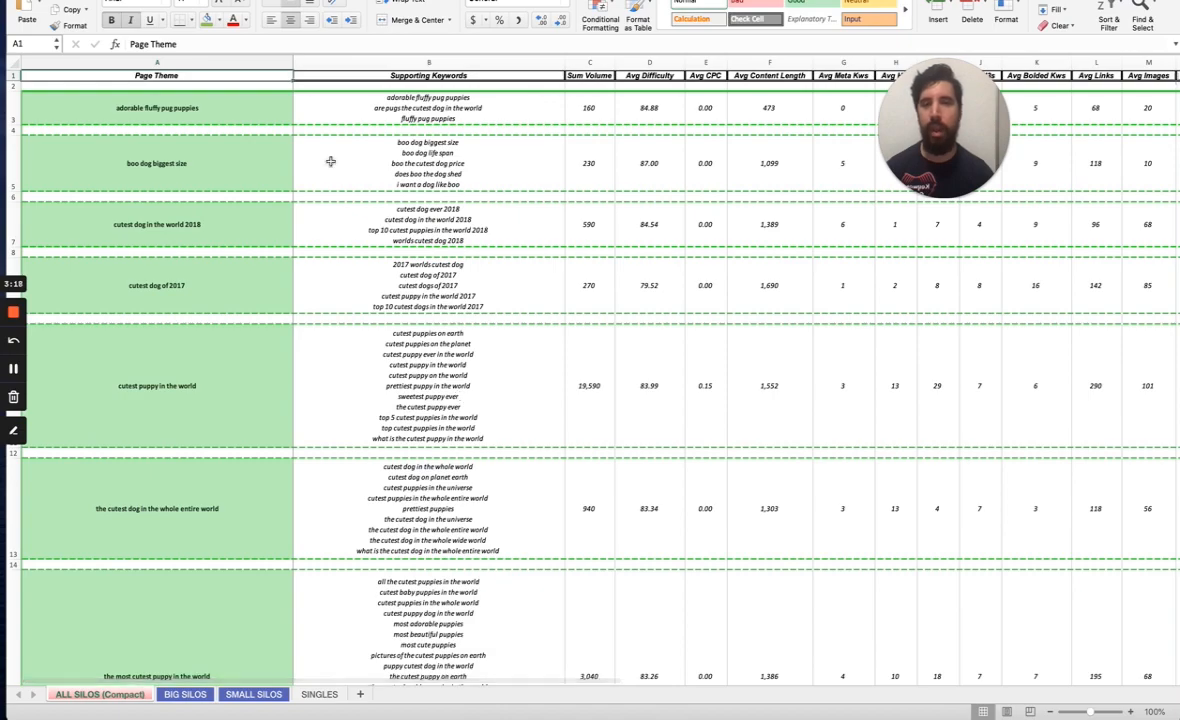
# - Inspect the first theme's supporting keywords and select the adorable fluffy pug puppies theme
pyautogui.scroll(-3)
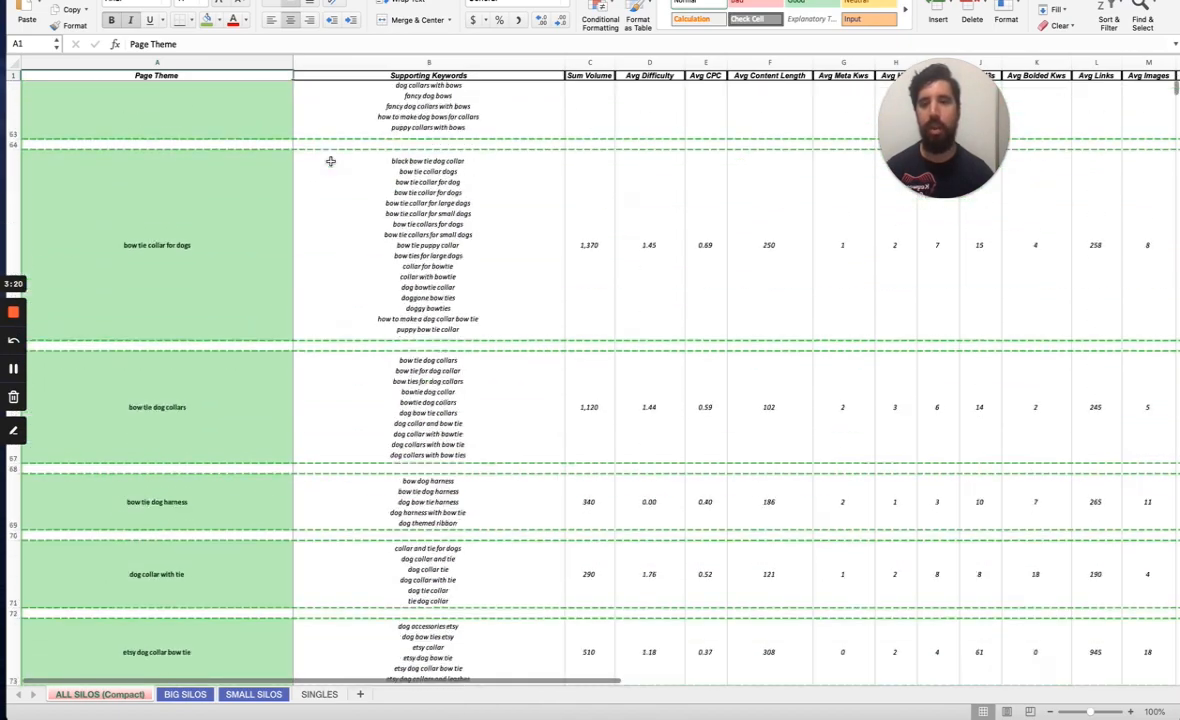
pyautogui.scroll(3)
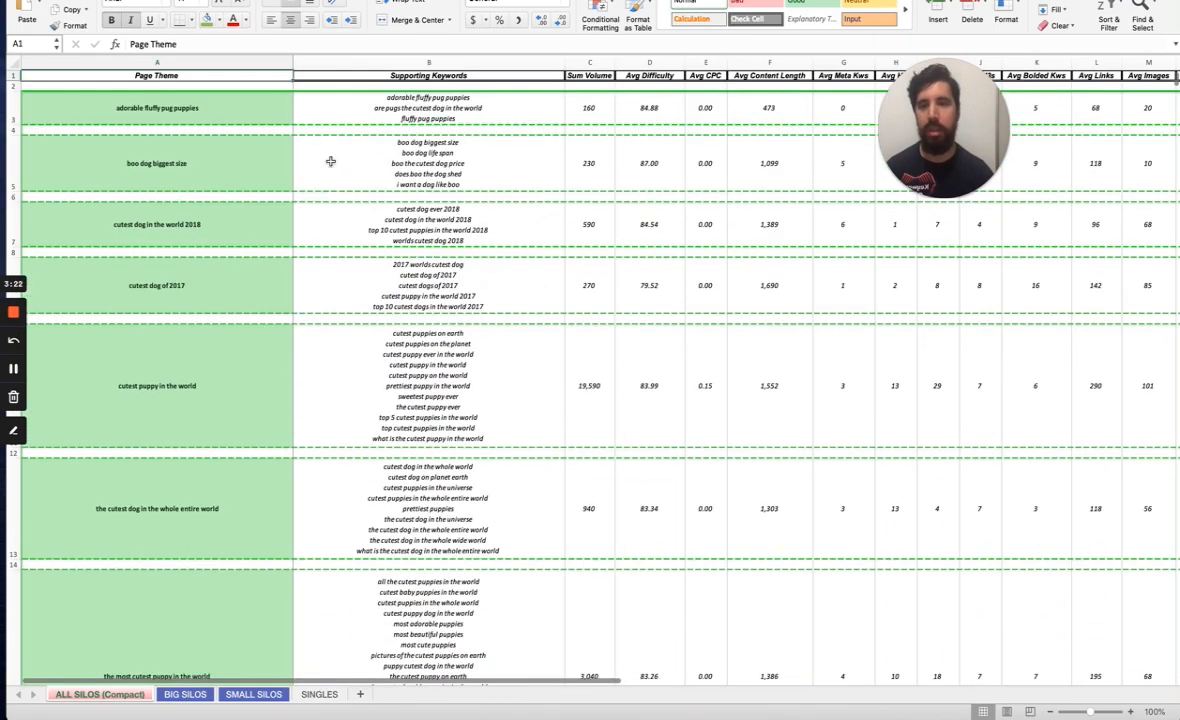
pyautogui.click(428, 108)
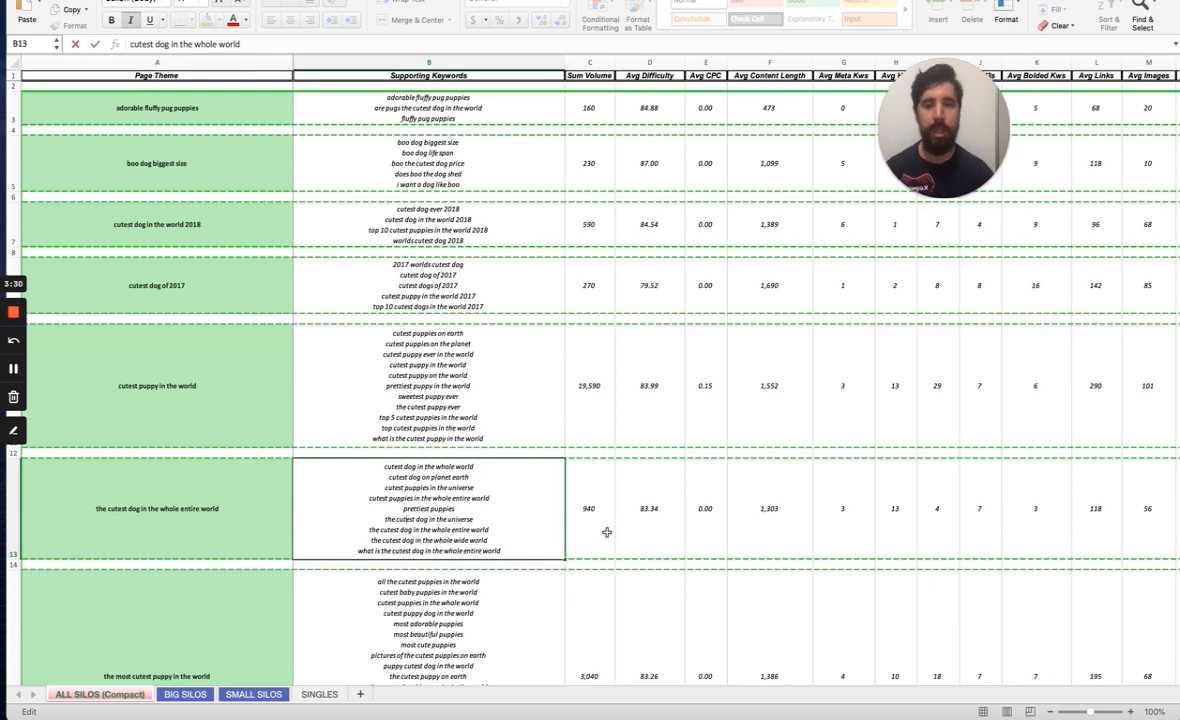
pyautogui.scroll(-3)
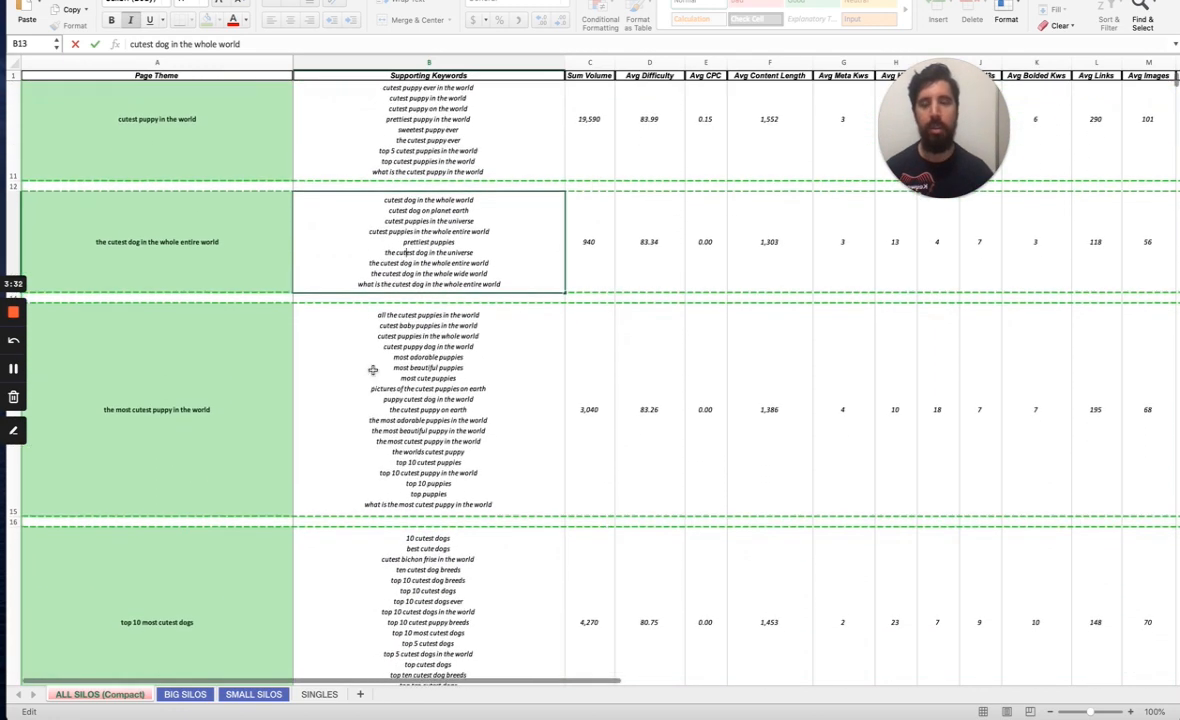
pyautogui.moveTo(328, 408)
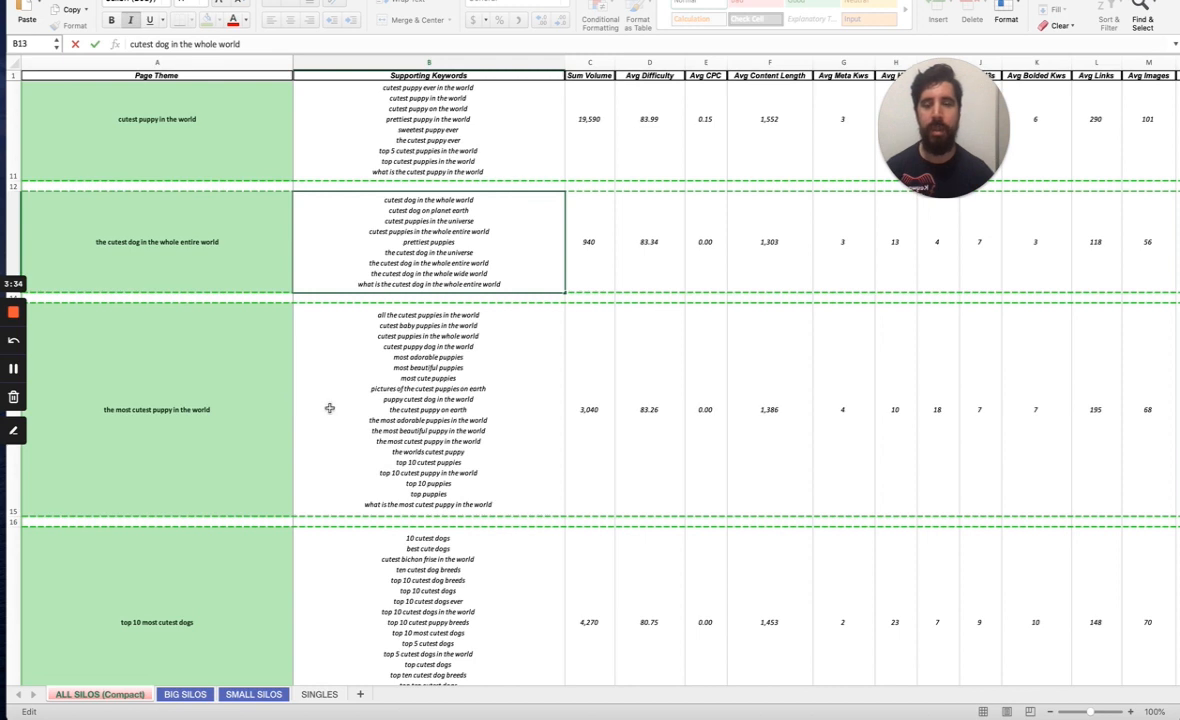
pyautogui.scroll(3)
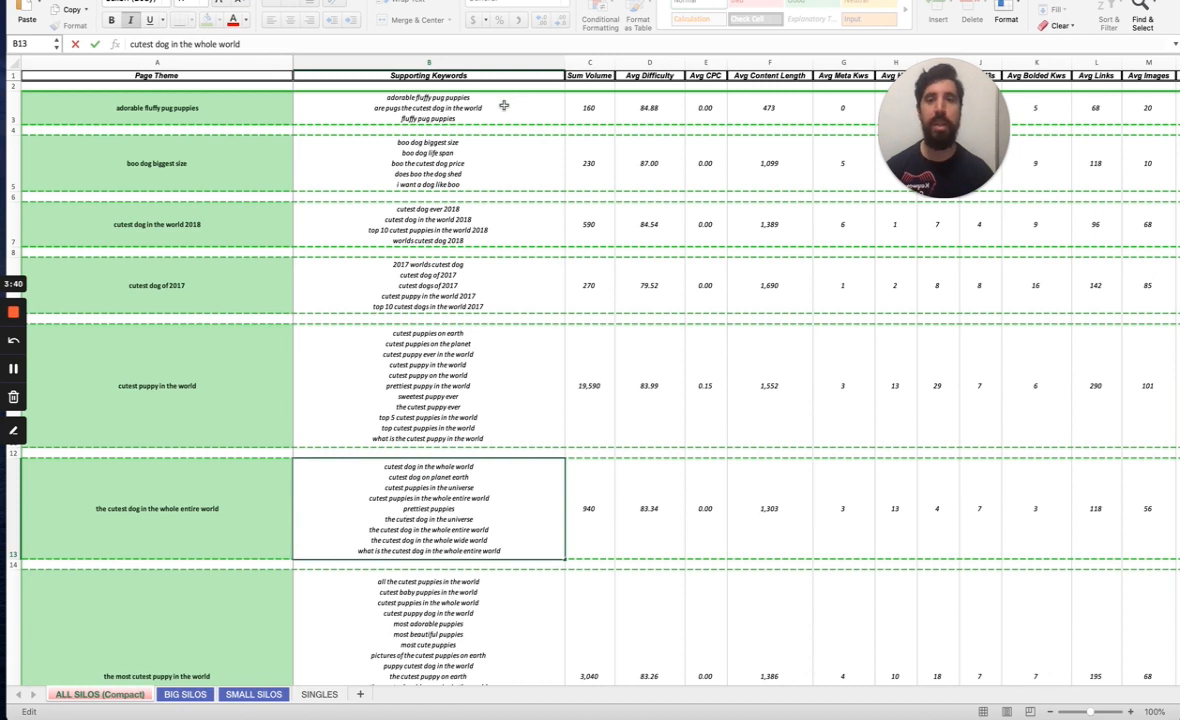
pyautogui.click(428, 108)
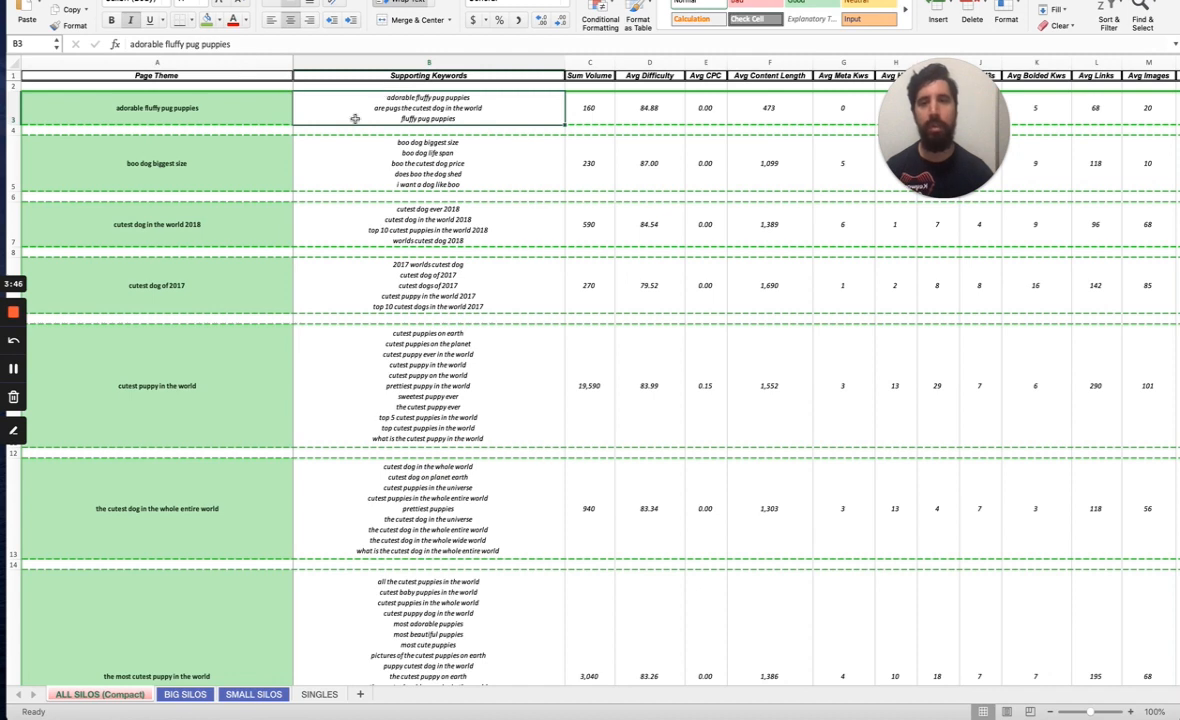
pyautogui.click(156, 108)
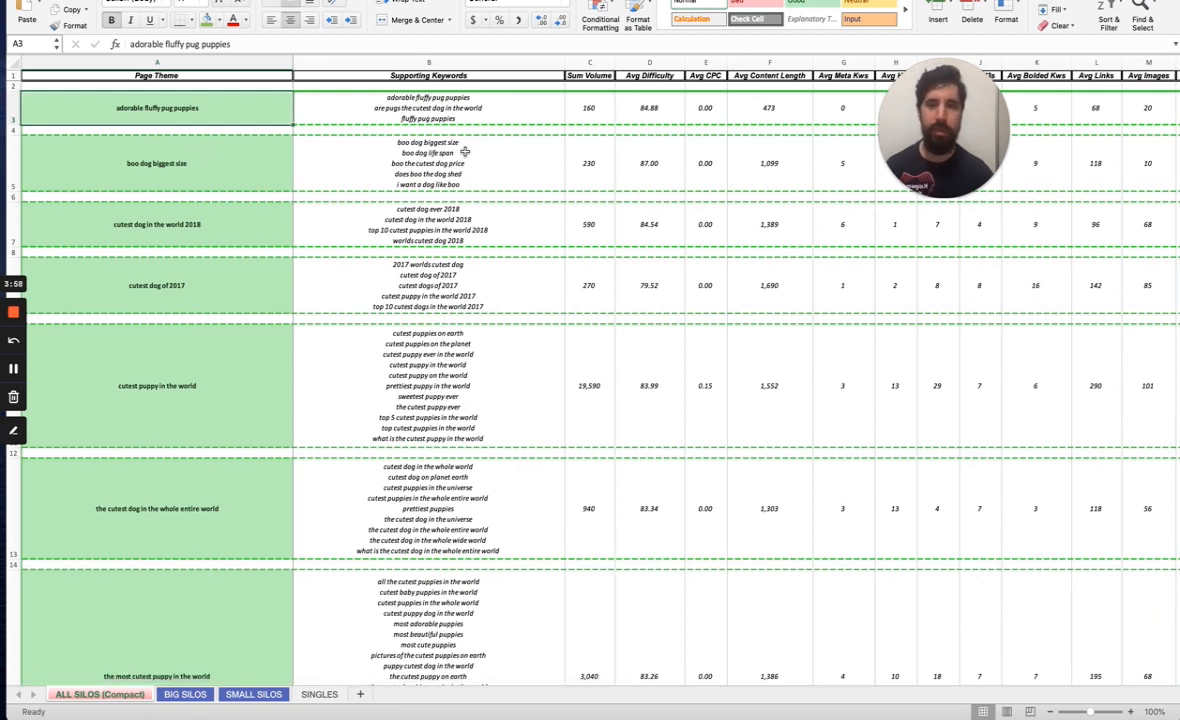
pyautogui.moveTo(456, 156)
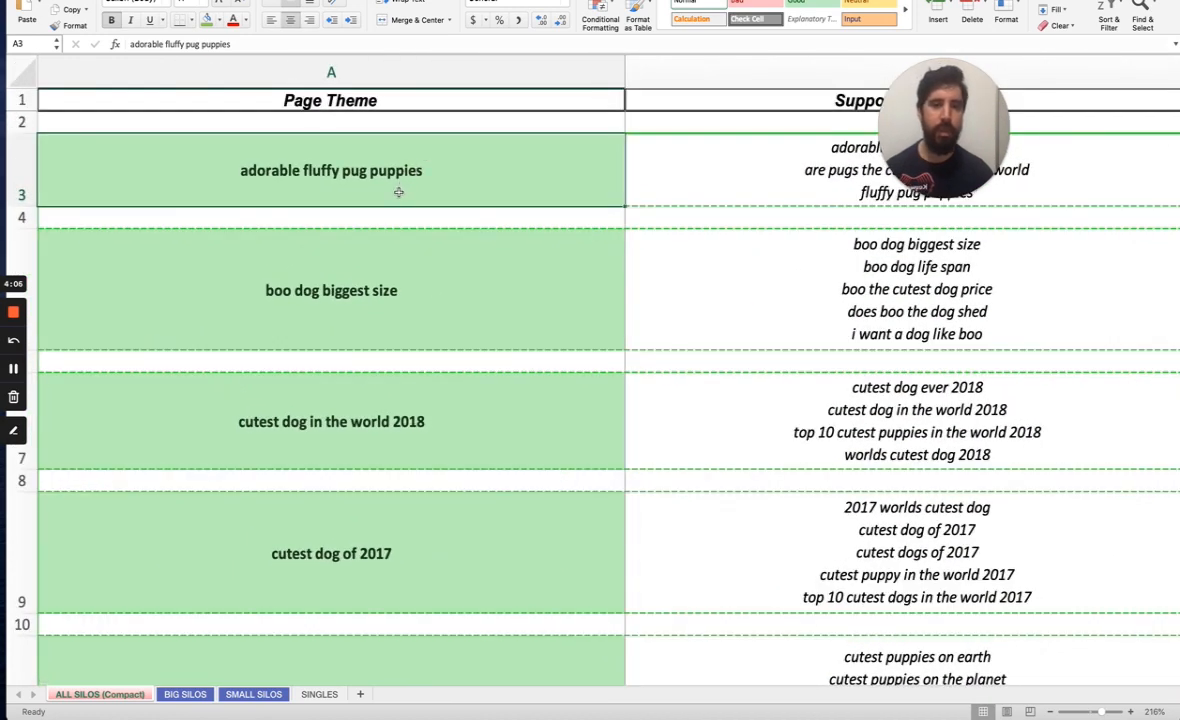
pyautogui.moveTo(678, 328)
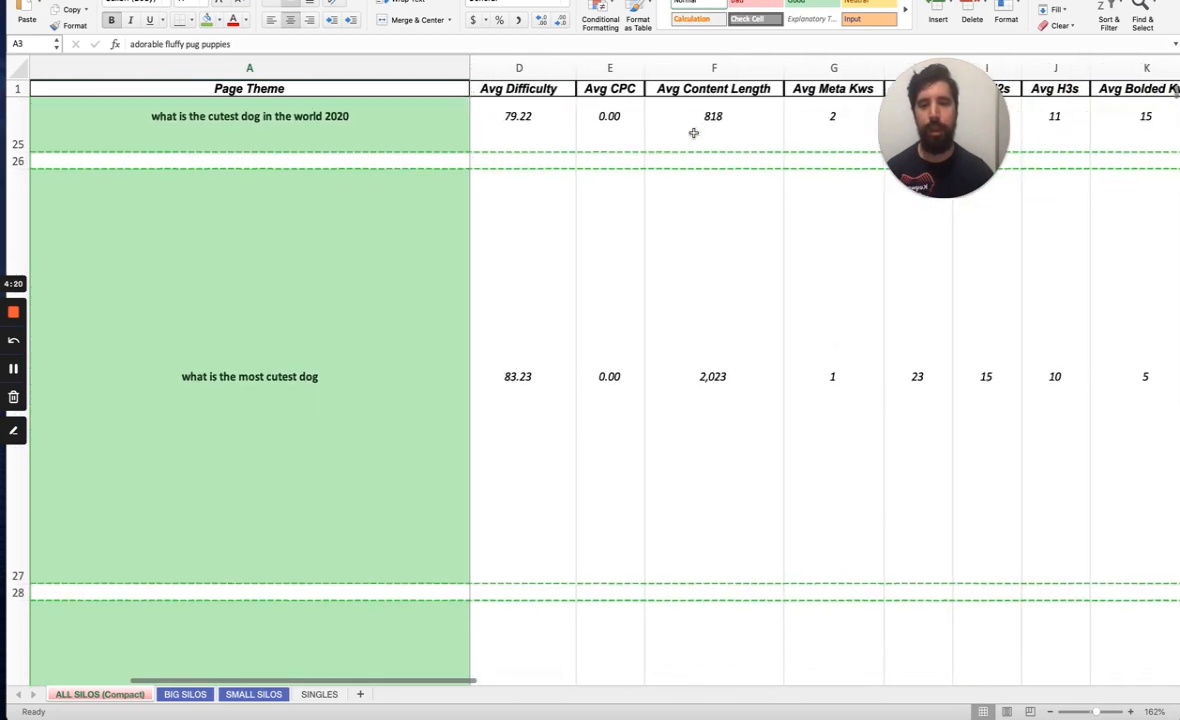
# - Scroll the zoomed sheet down to 'what is the cutest dog in the world' with 62,280 search volume
pyautogui.scroll(-3)
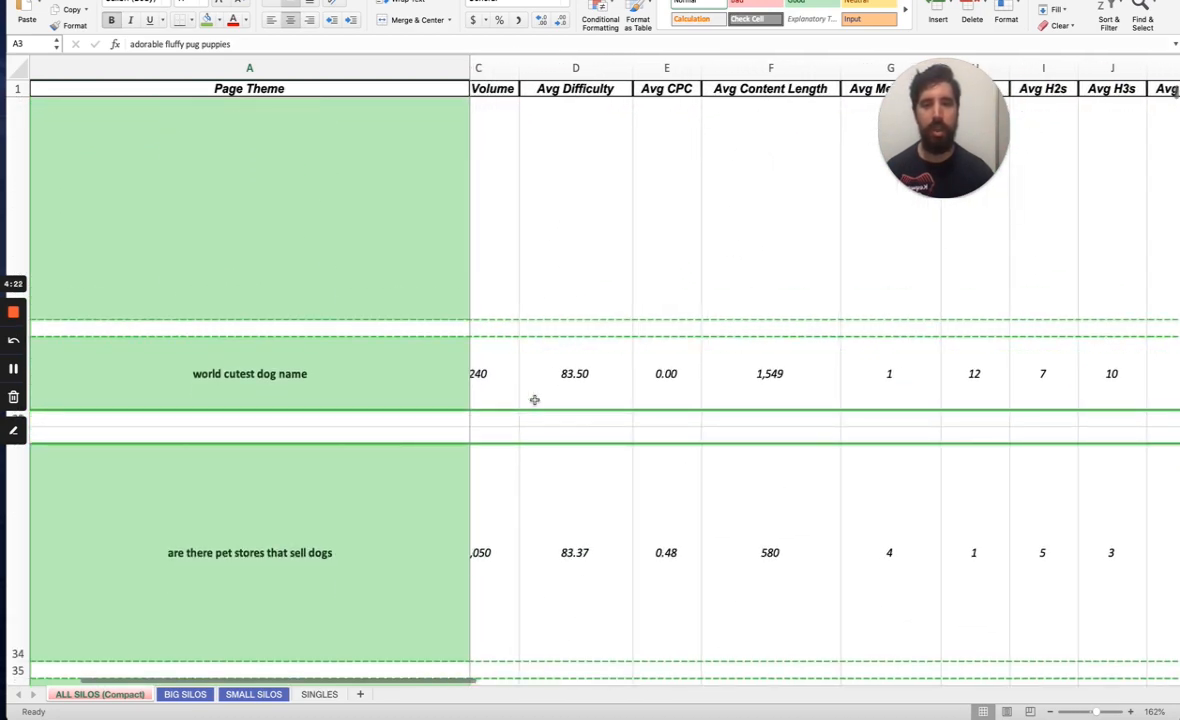
pyautogui.scroll(3)
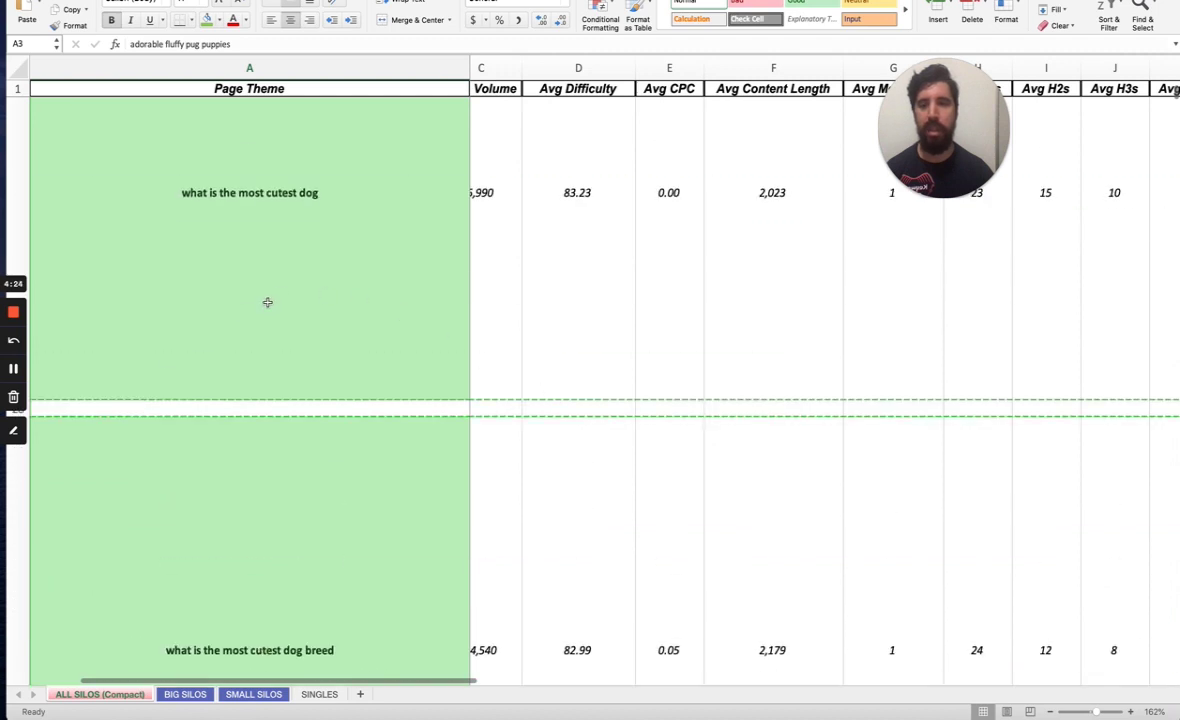
pyautogui.scroll(-3)
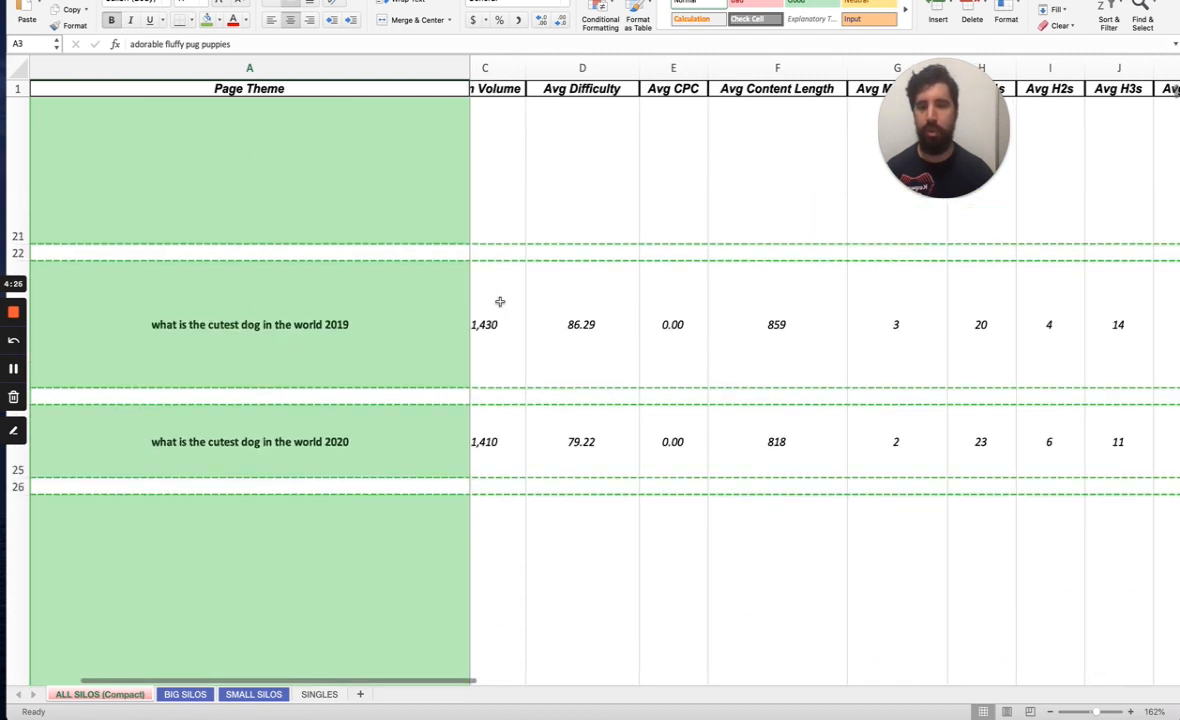
pyautogui.scroll(3)
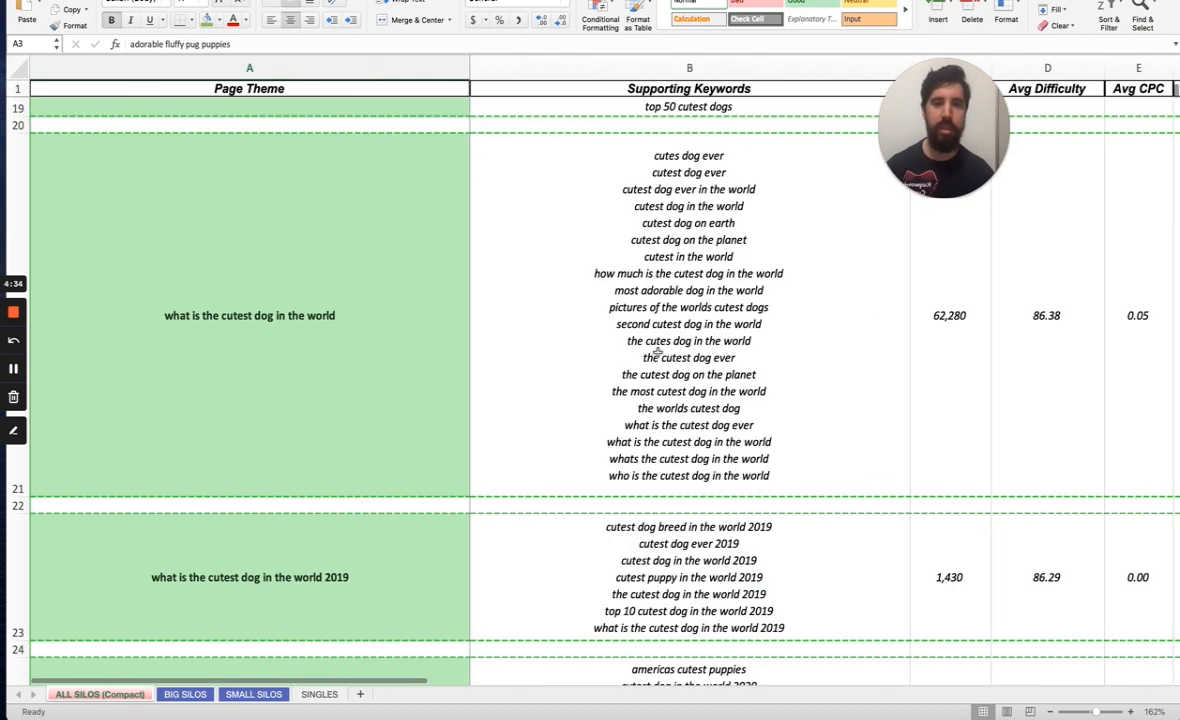
pyautogui.moveTo(862, 396)
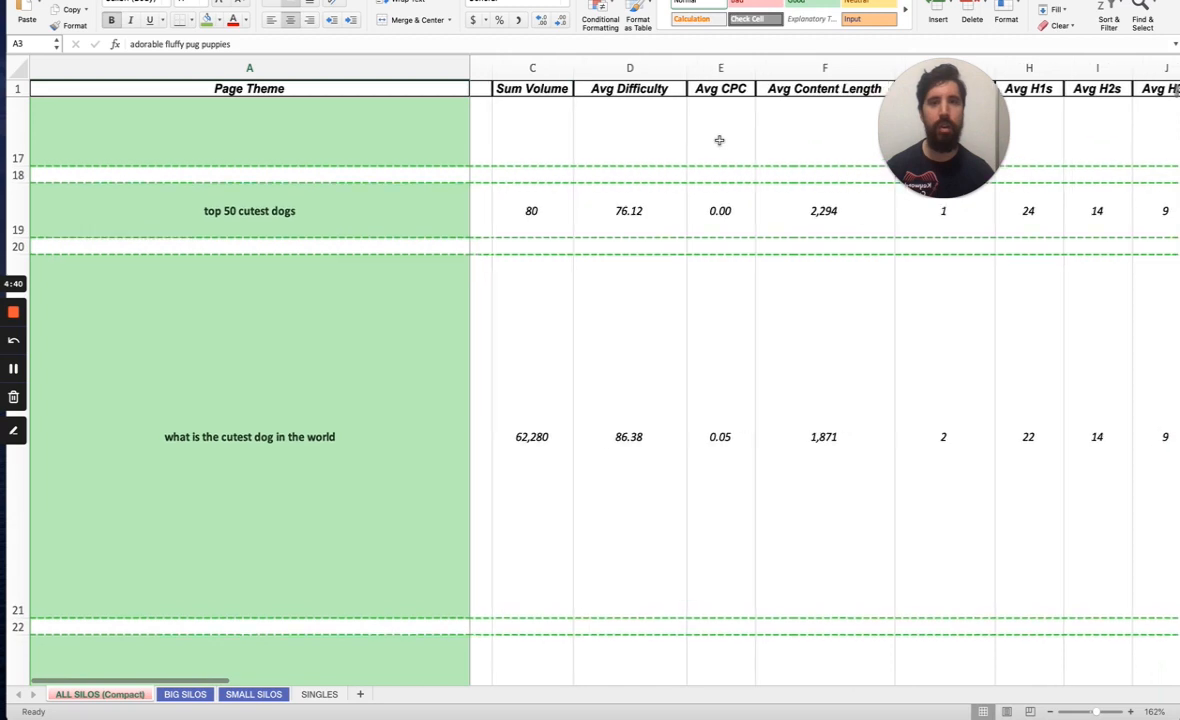
pyautogui.hscroll(3)
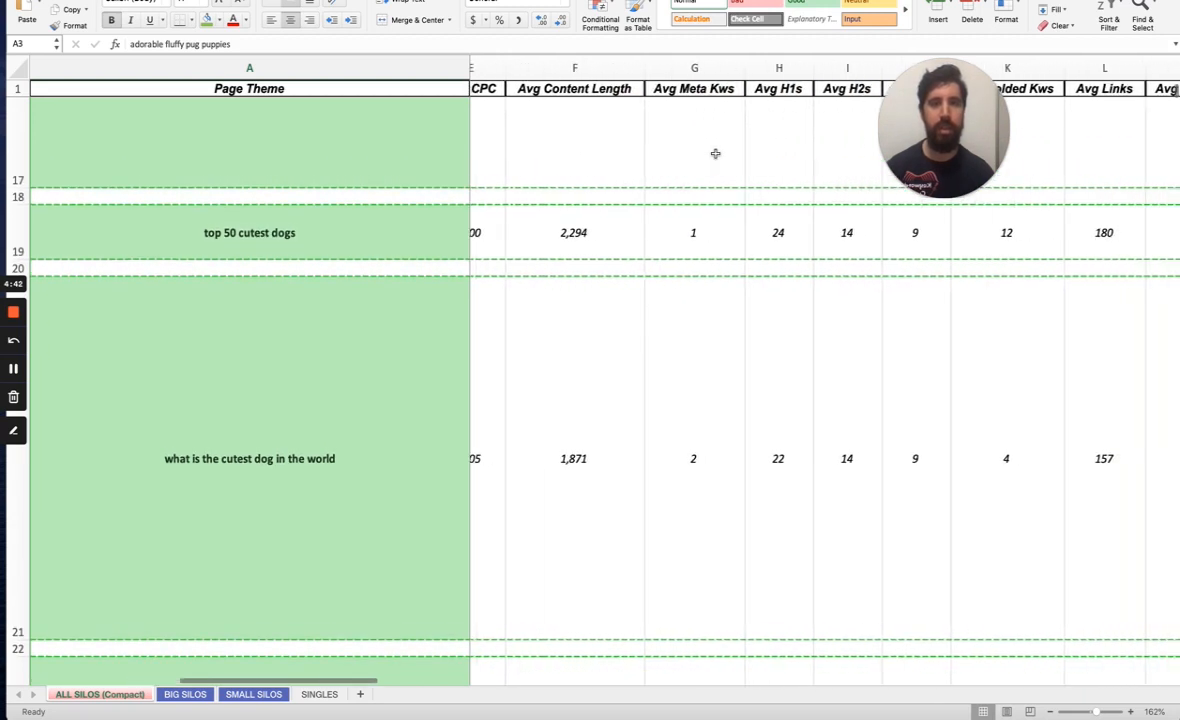
pyautogui.hscroll(3)
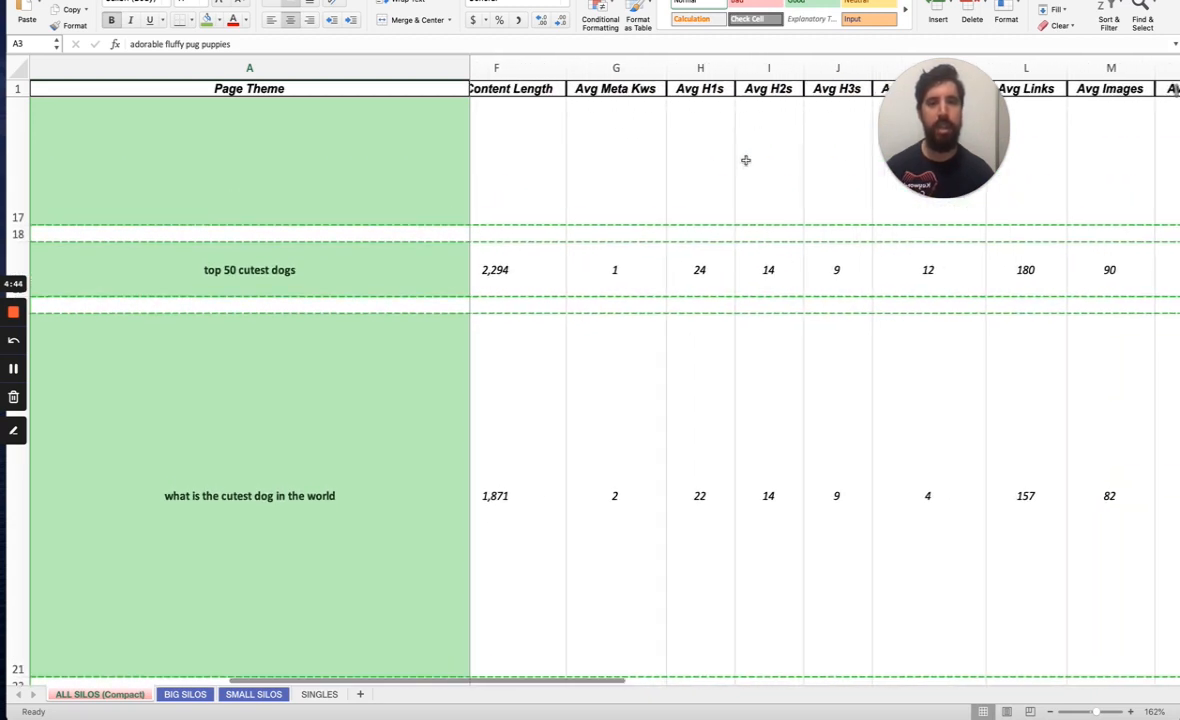
pyautogui.moveTo(616, 496)
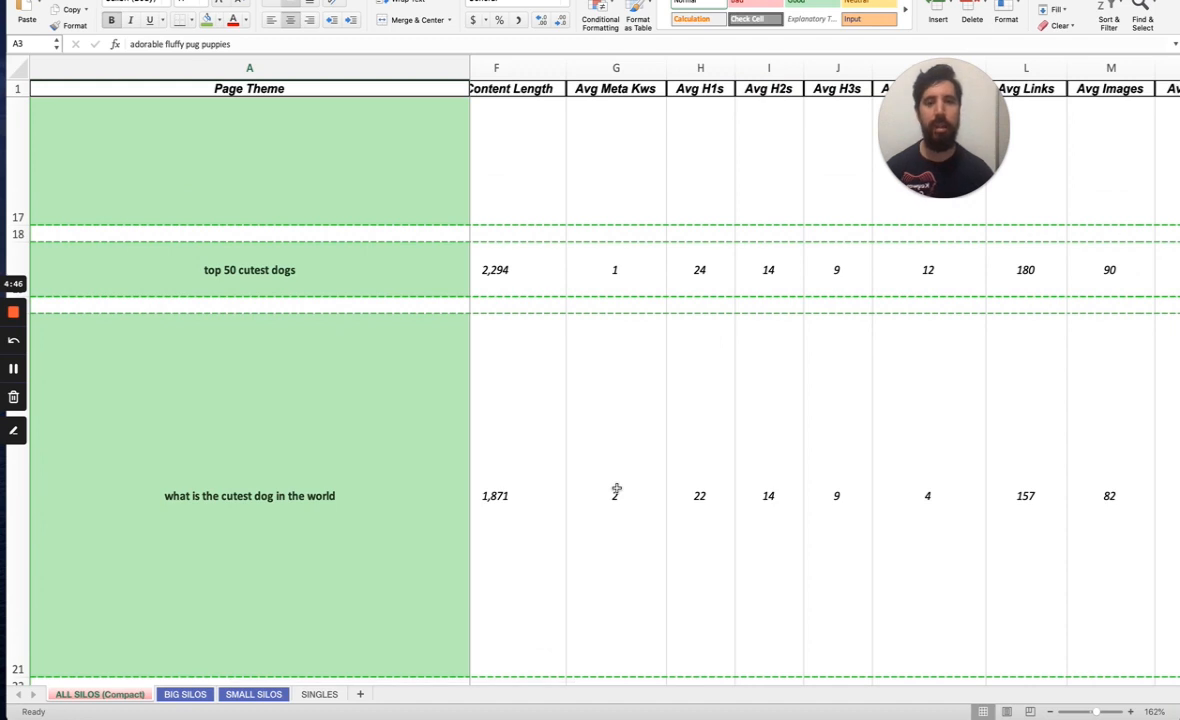
pyautogui.hscroll(3)
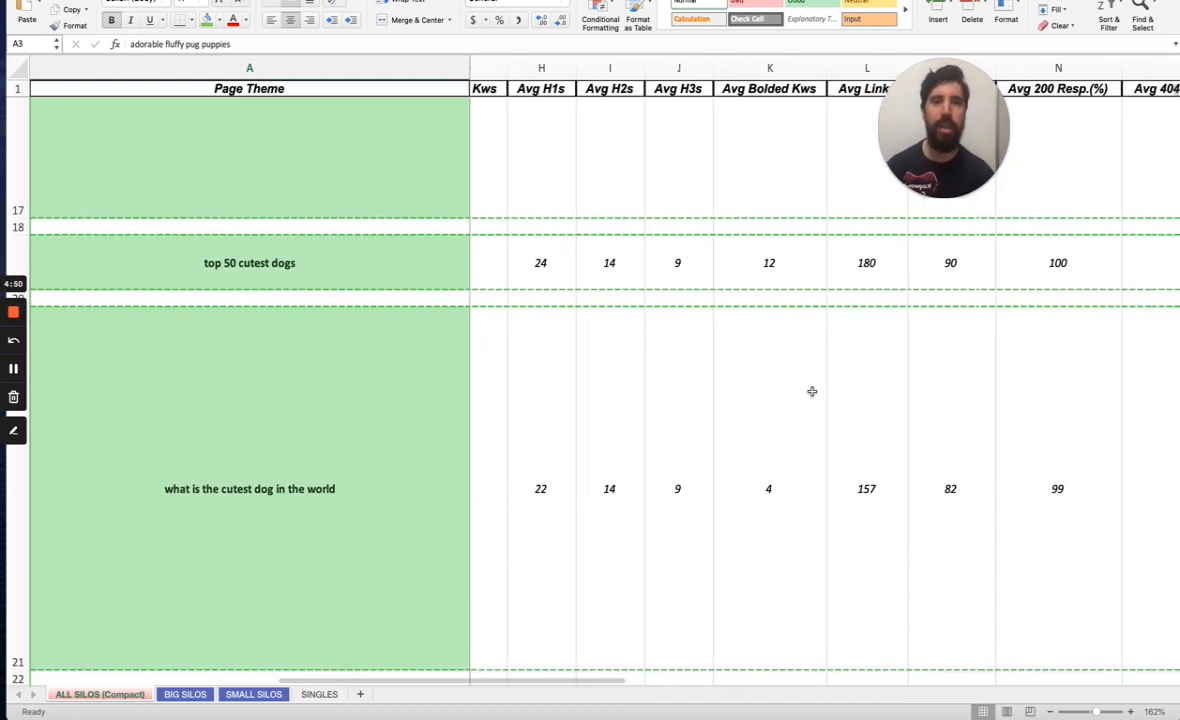
pyautogui.hscroll(3)
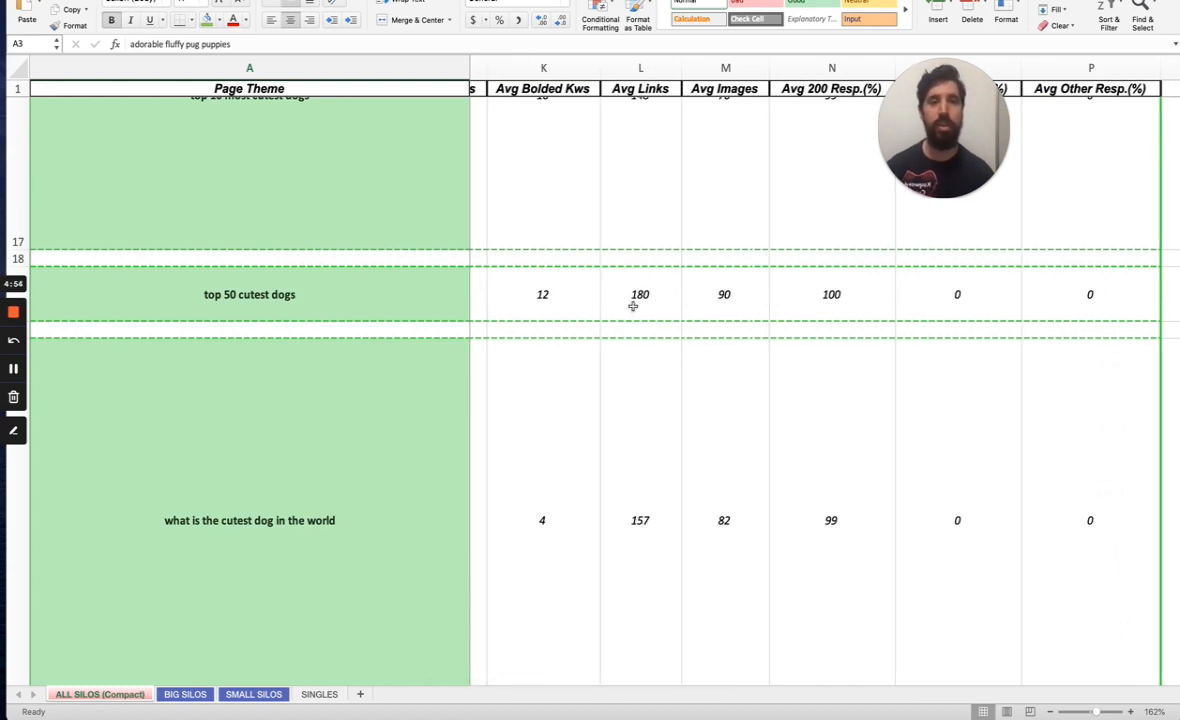
pyautogui.moveTo(636, 328)
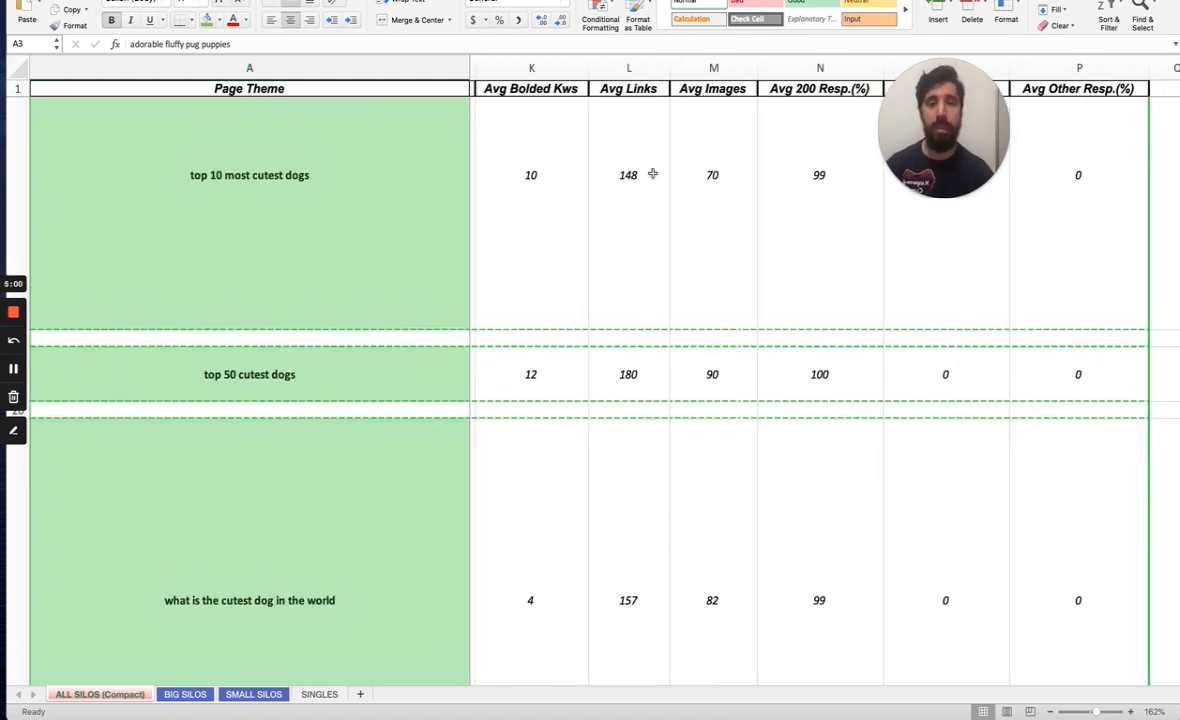
pyautogui.scroll(-3)
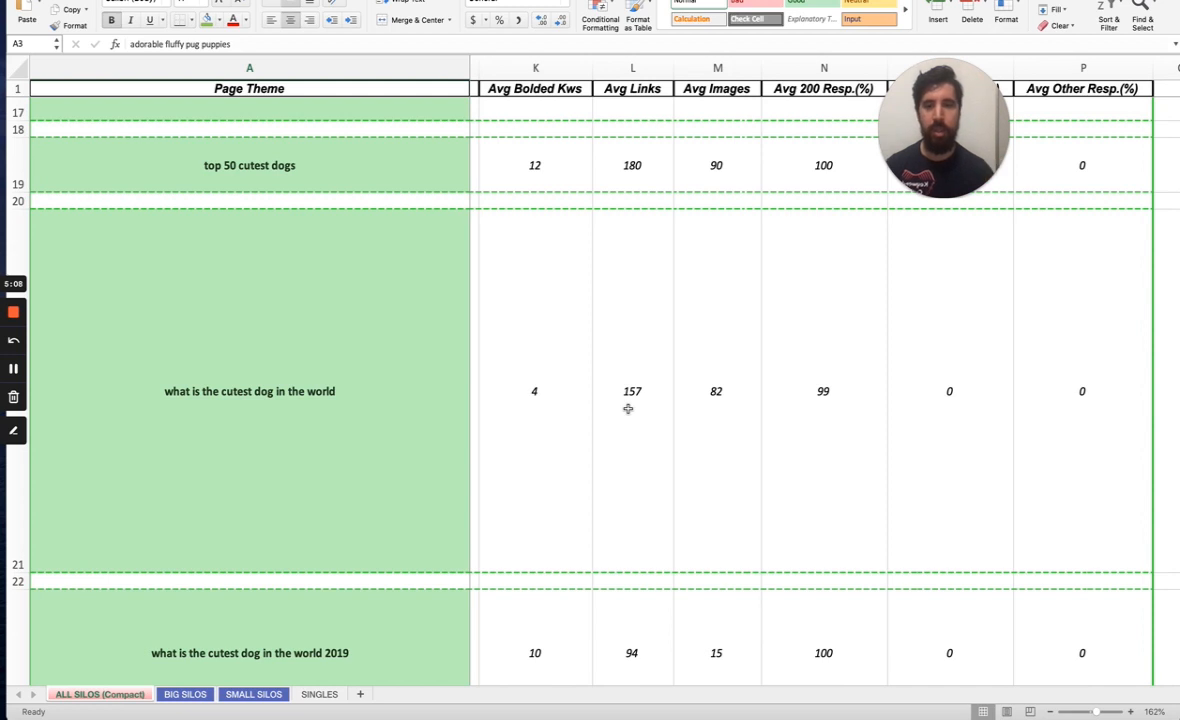
pyautogui.moveTo(240, 370)
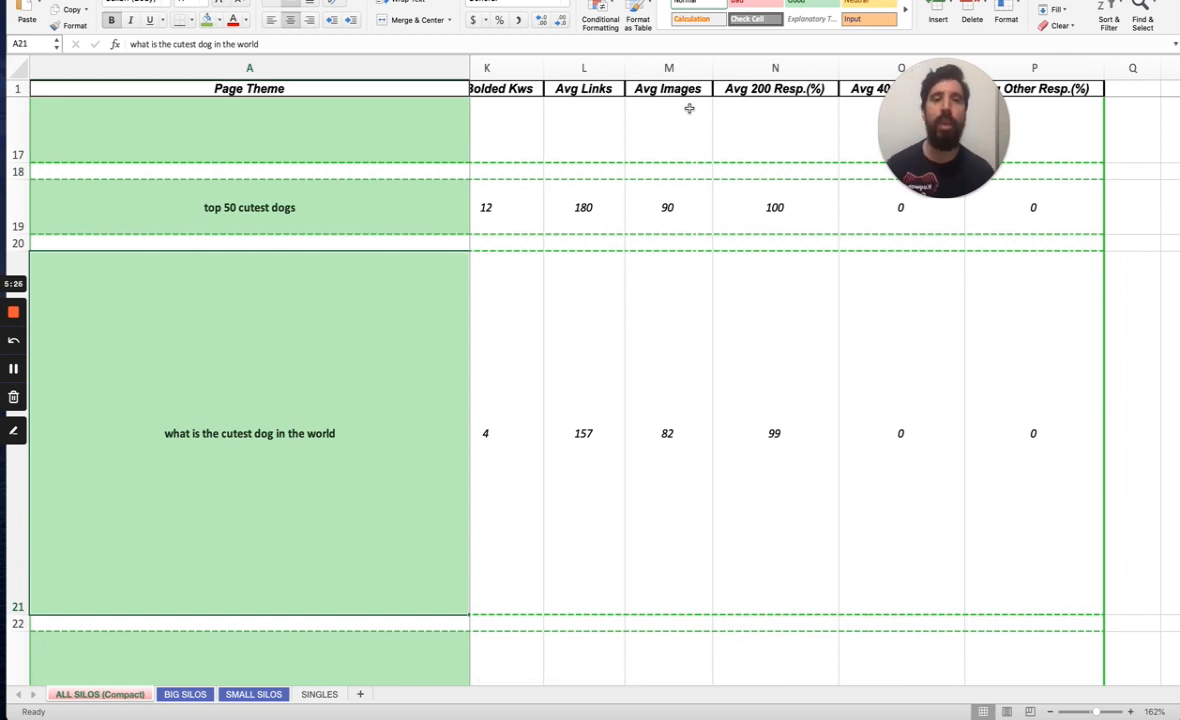
pyautogui.scroll(3)
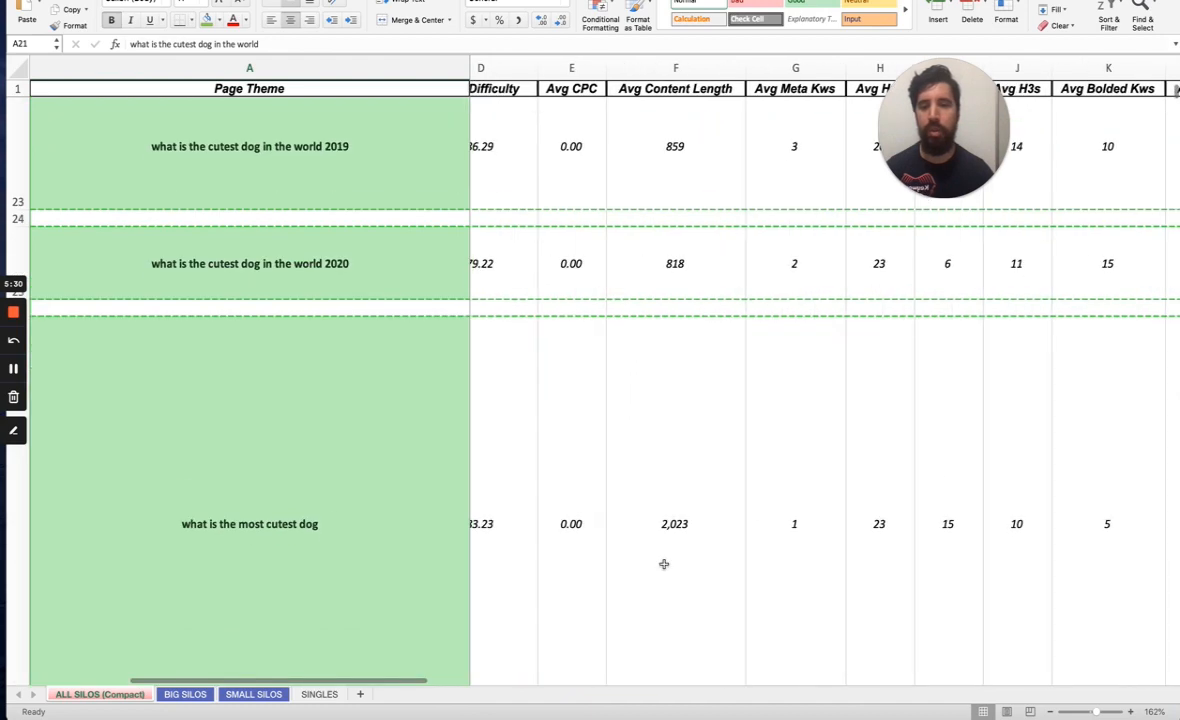
pyautogui.scroll(-3)
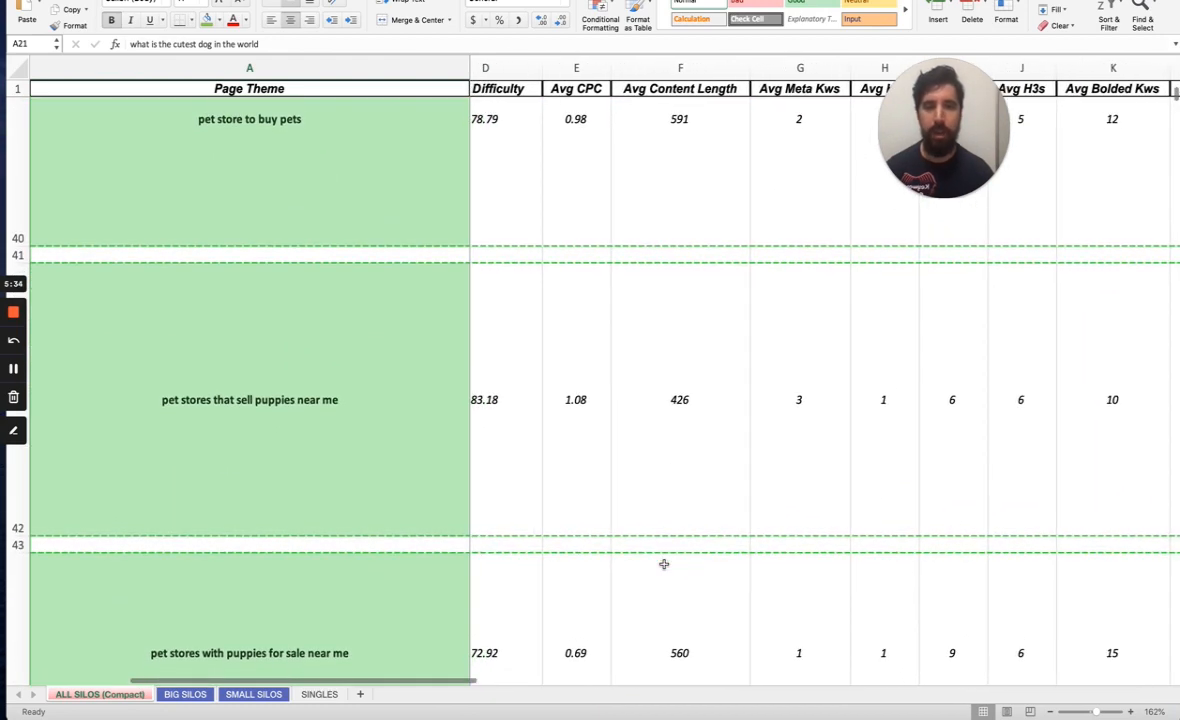
pyautogui.scroll(-3)
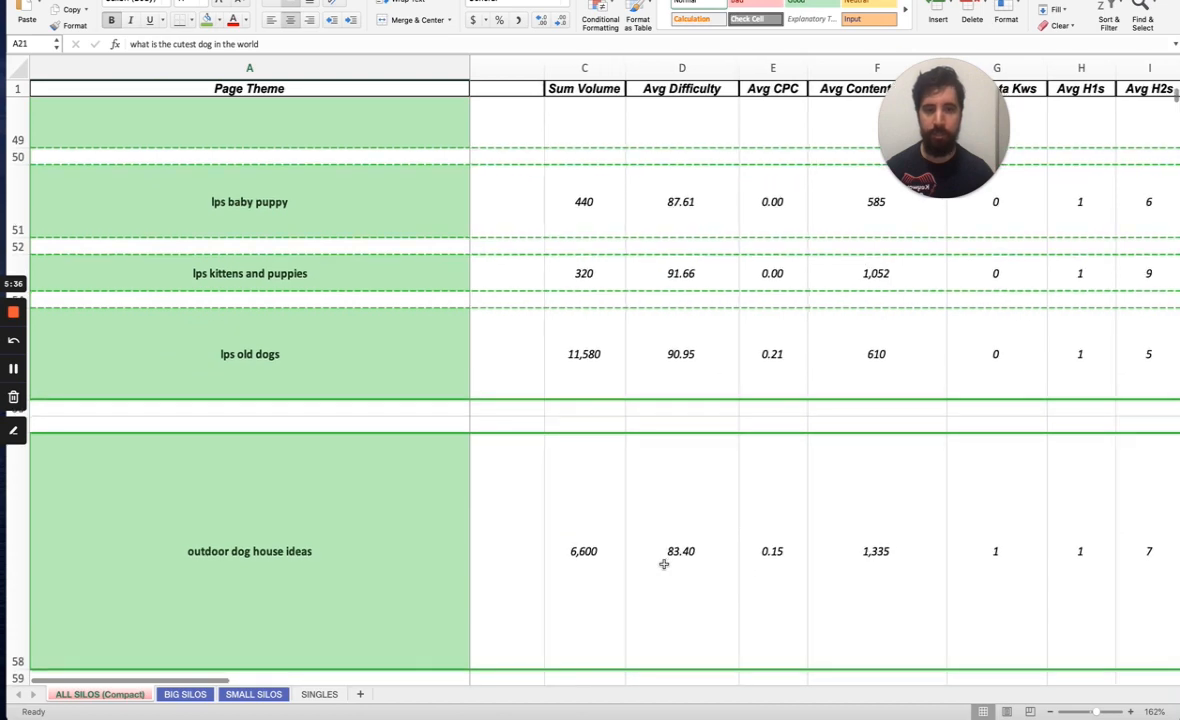
pyautogui.hscroll(3)
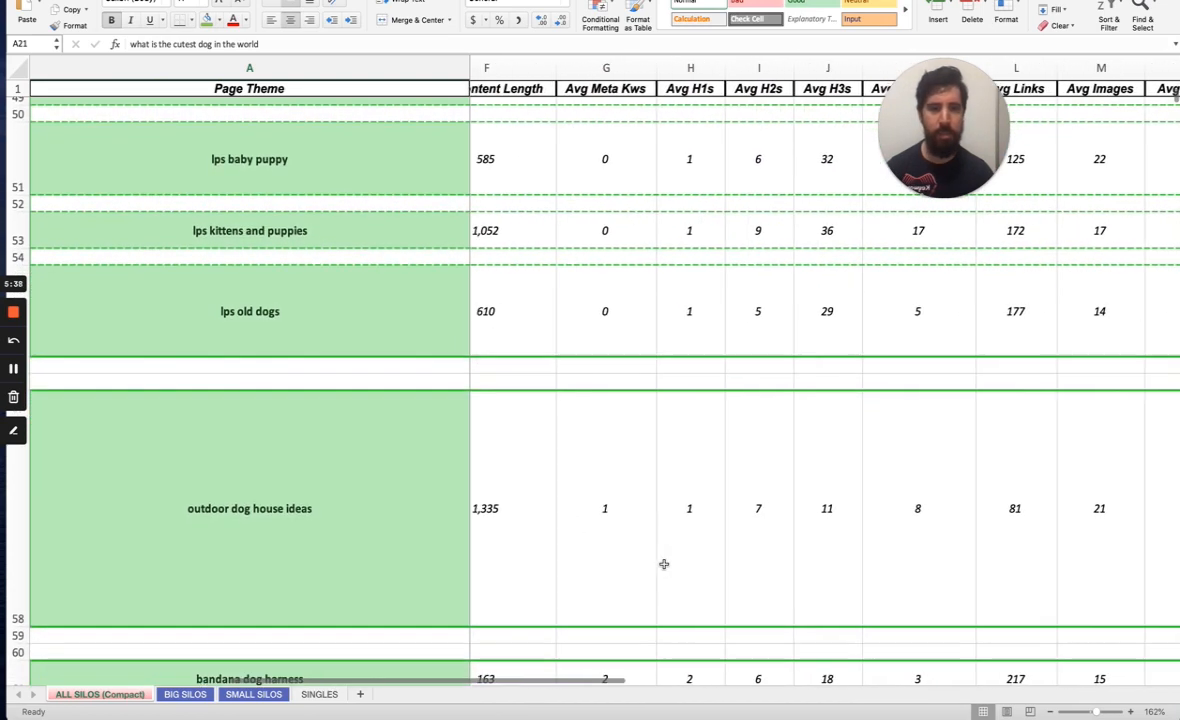
pyautogui.hscroll(3)
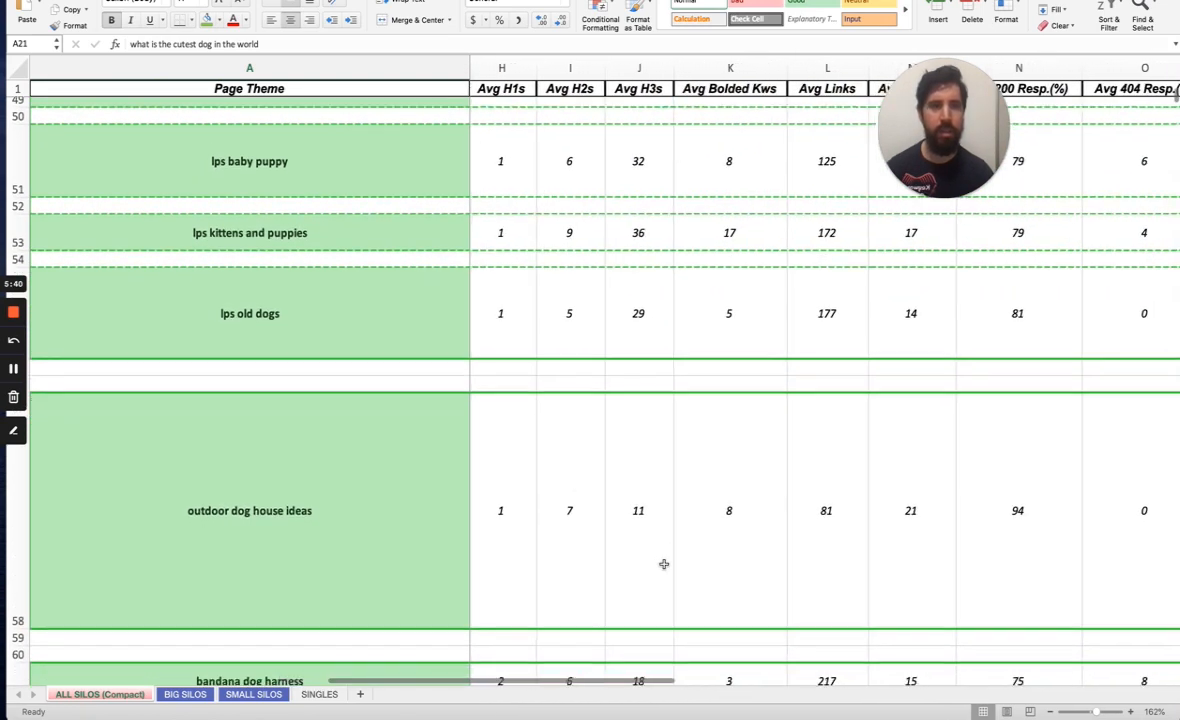
pyautogui.scroll(-3)
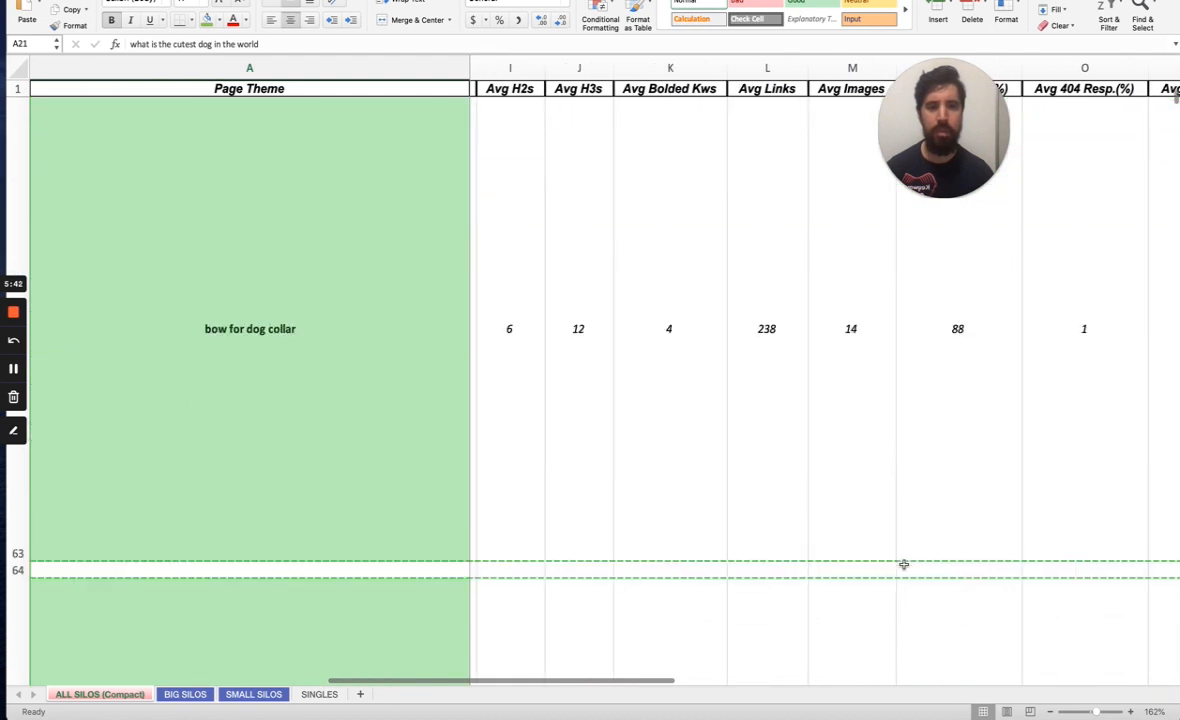
pyautogui.scroll(-3)
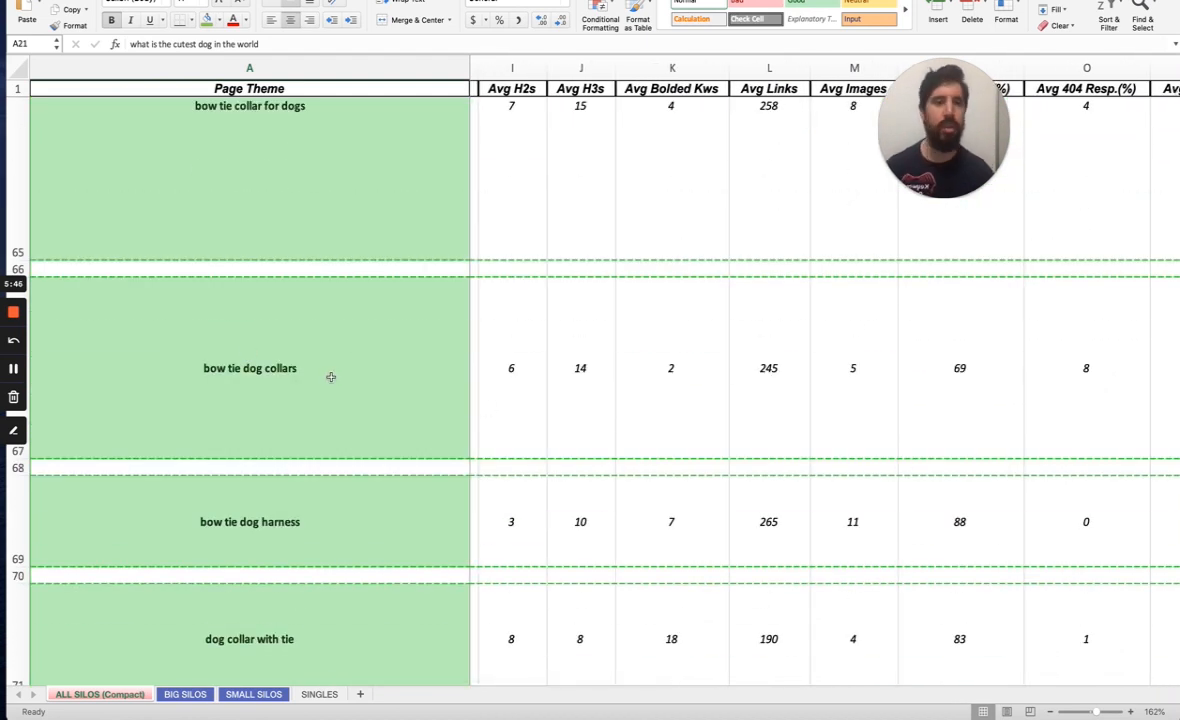
pyautogui.moveTo(1030, 470)
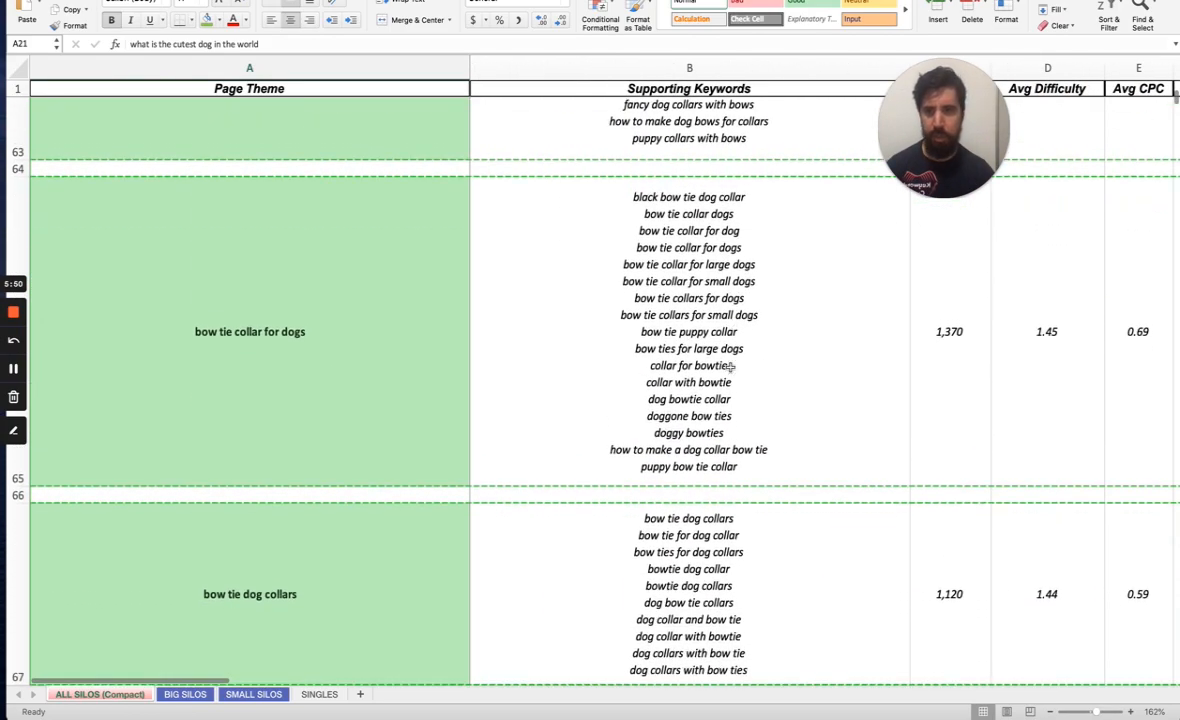
pyautogui.scroll(3)
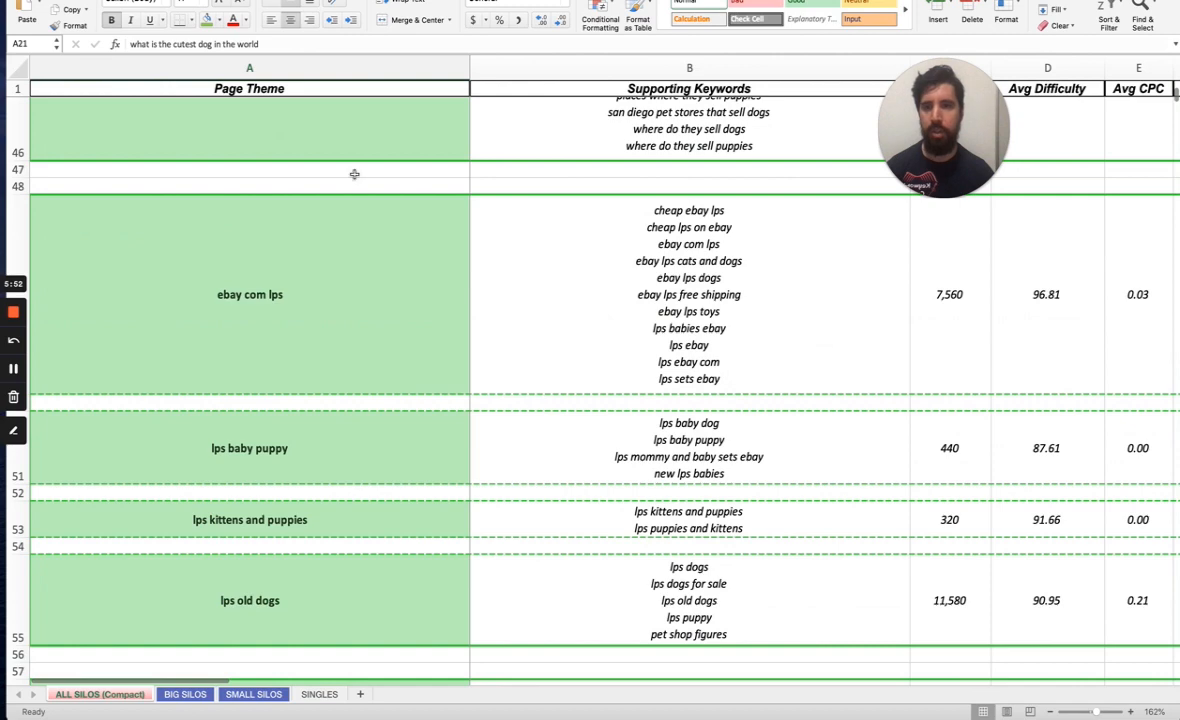
pyautogui.moveTo(276, 404)
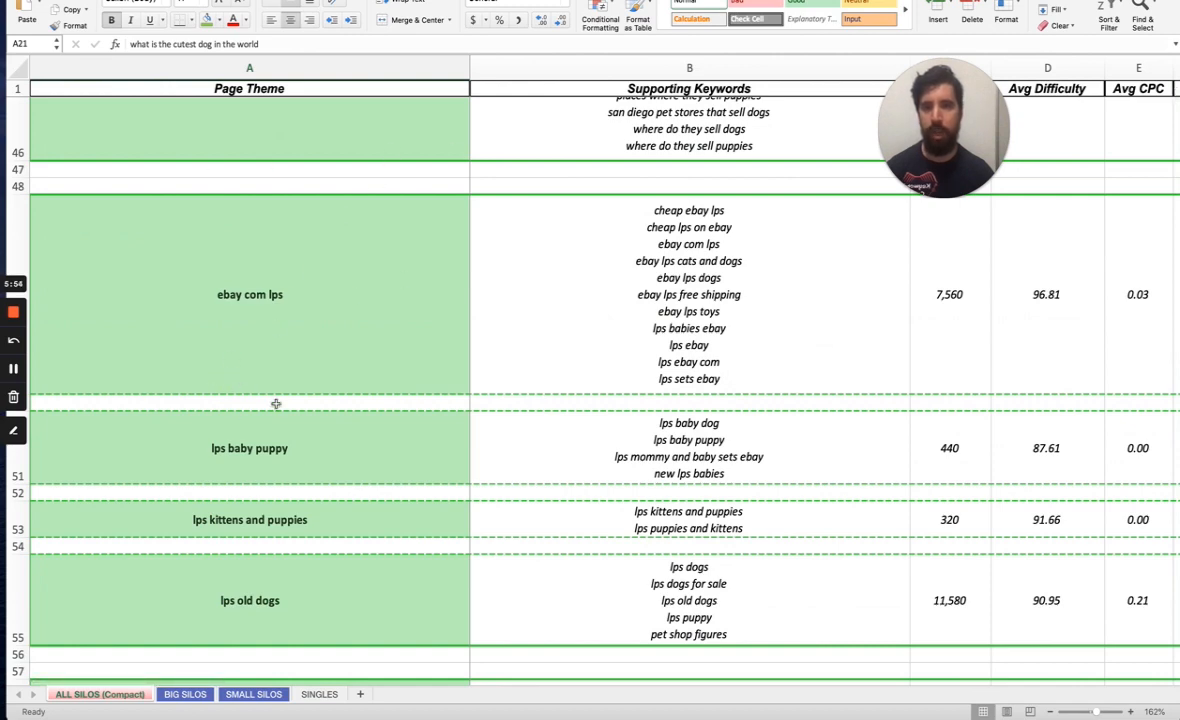
pyautogui.scroll(3)
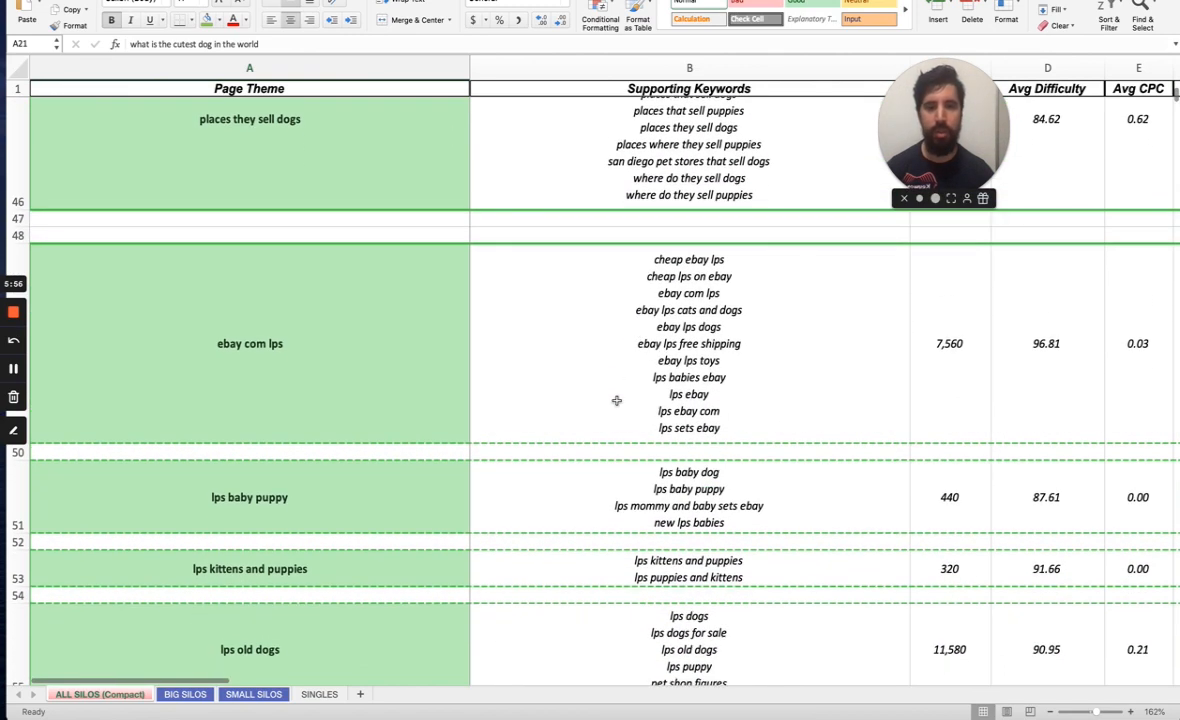
pyautogui.scroll(-3)
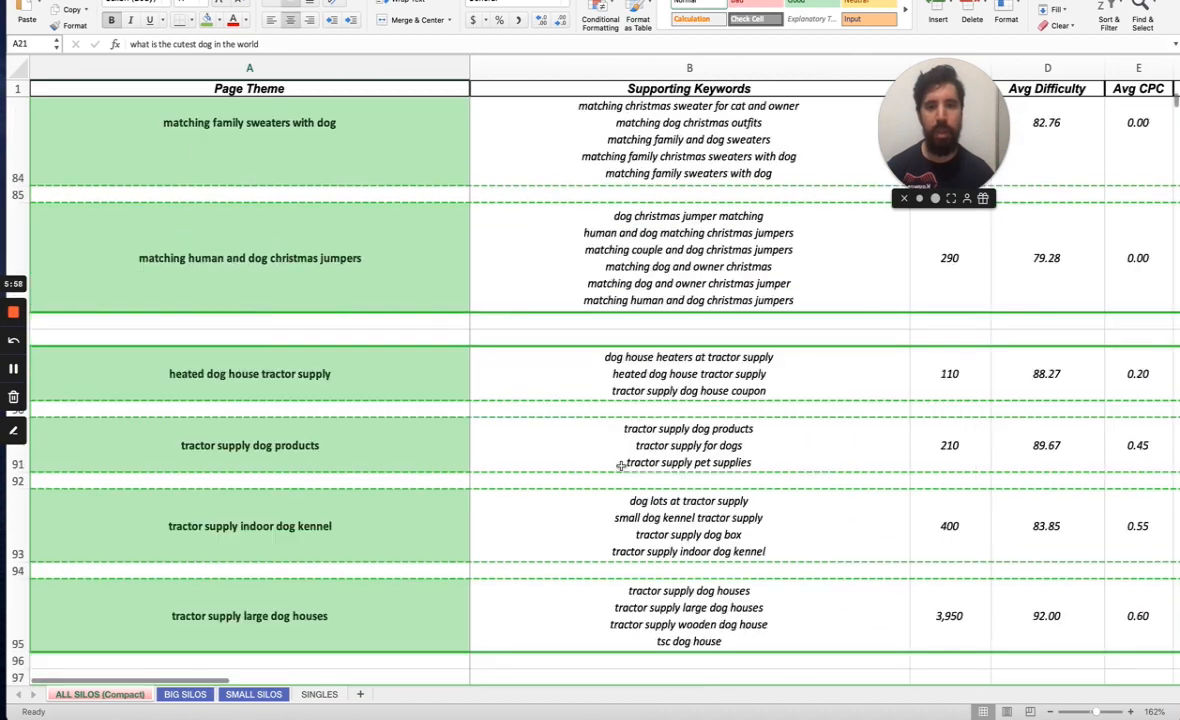
pyautogui.scroll(-3)
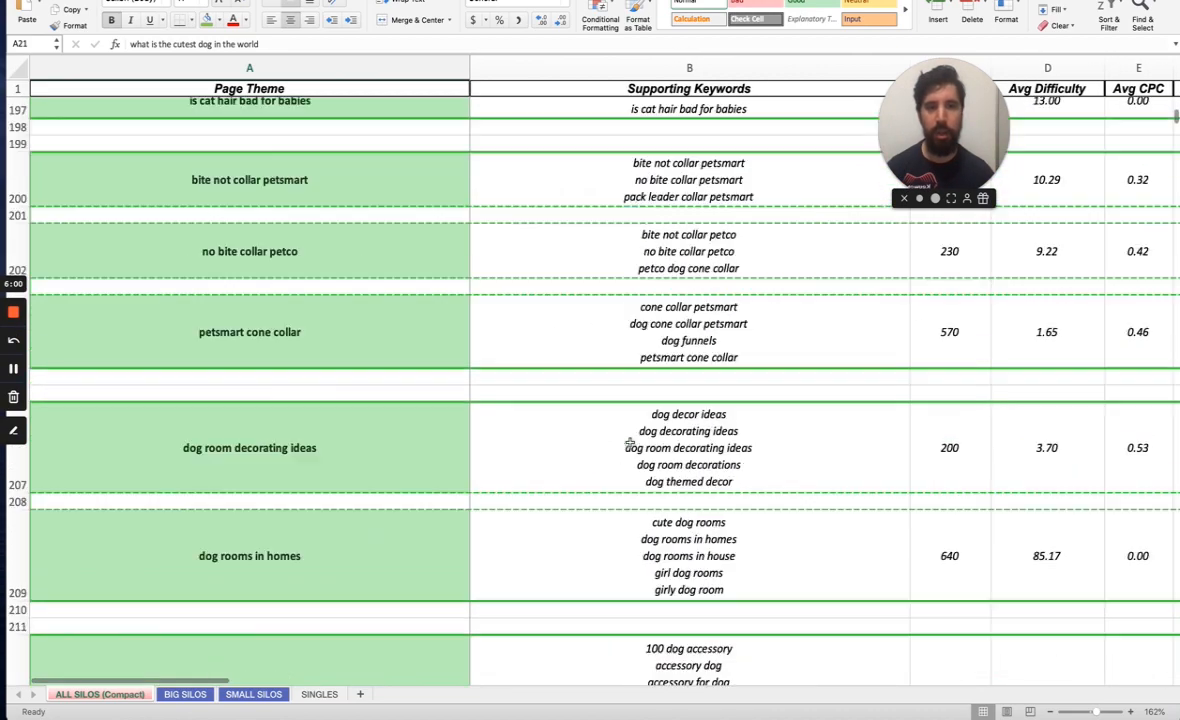
pyautogui.scroll(-3)
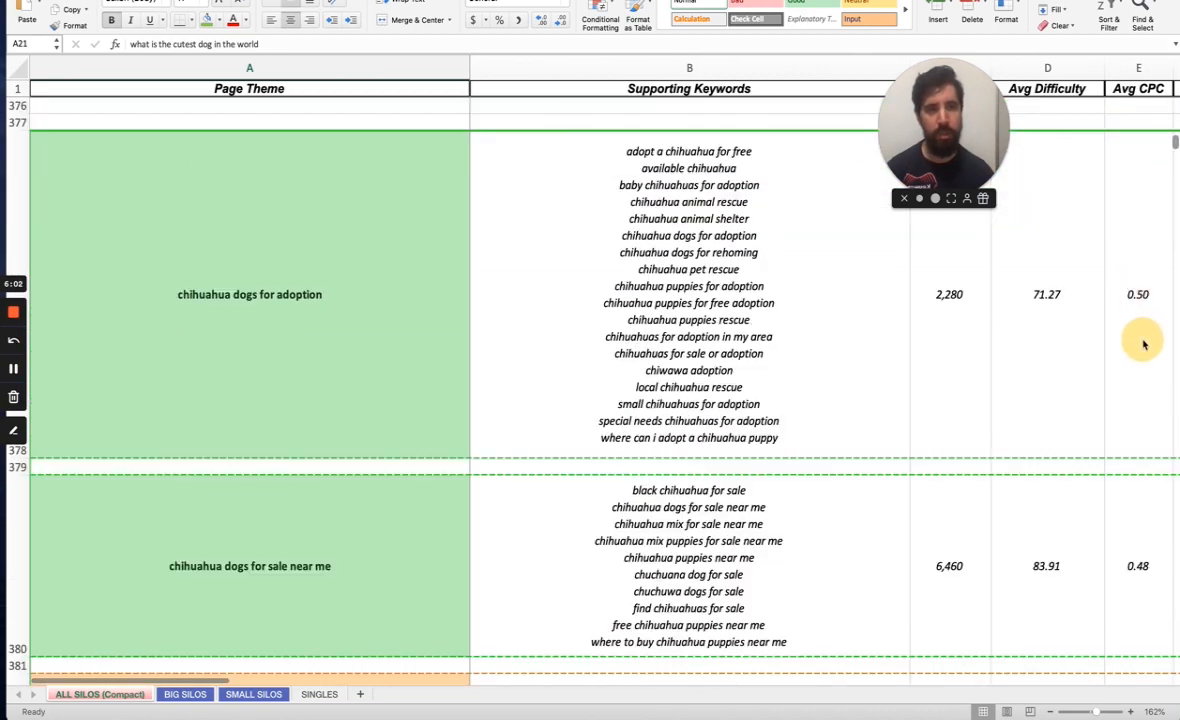
pyautogui.scroll(-3)
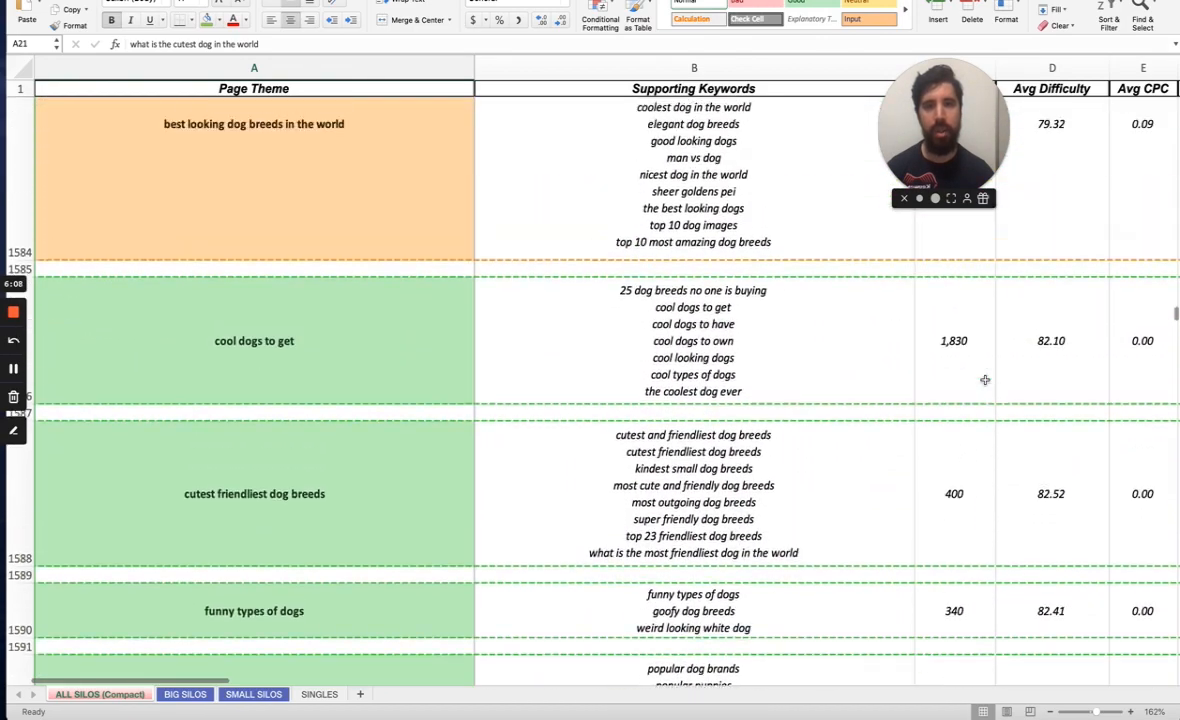
# - Check the best looking dog breeds silo (4,270 volume, 79.32 difficulty), then select the Page Theme header for filtering
pyautogui.scroll(3)
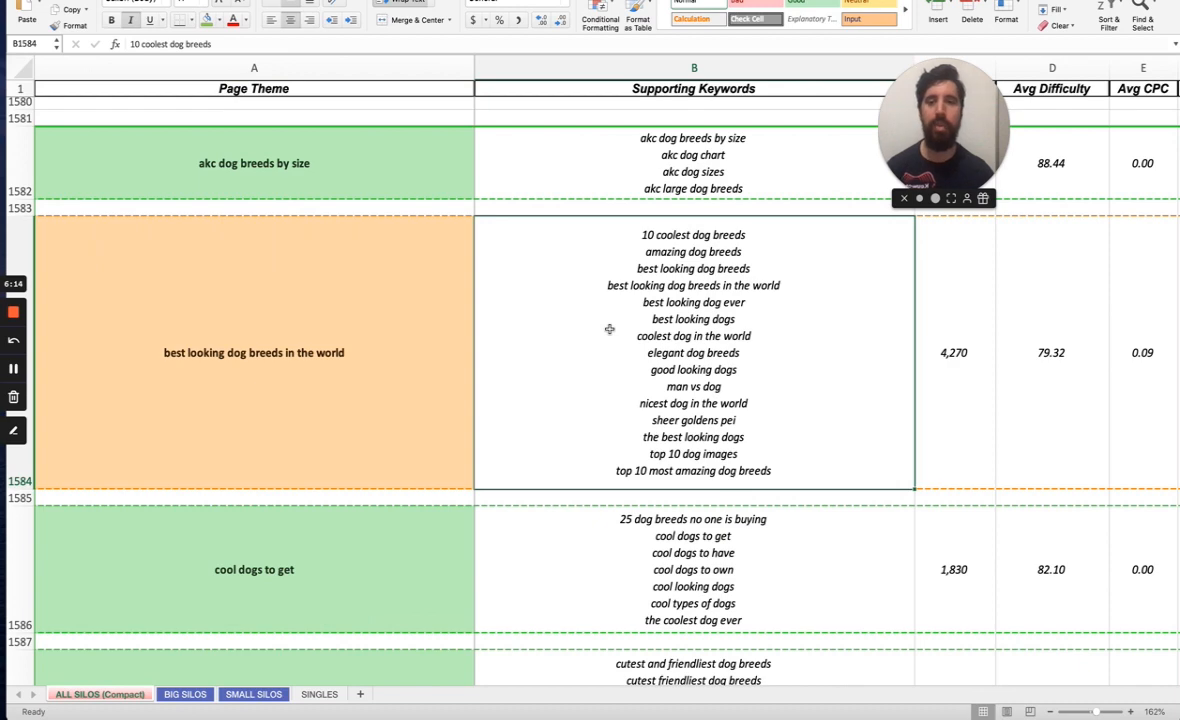
pyautogui.scroll(-3)
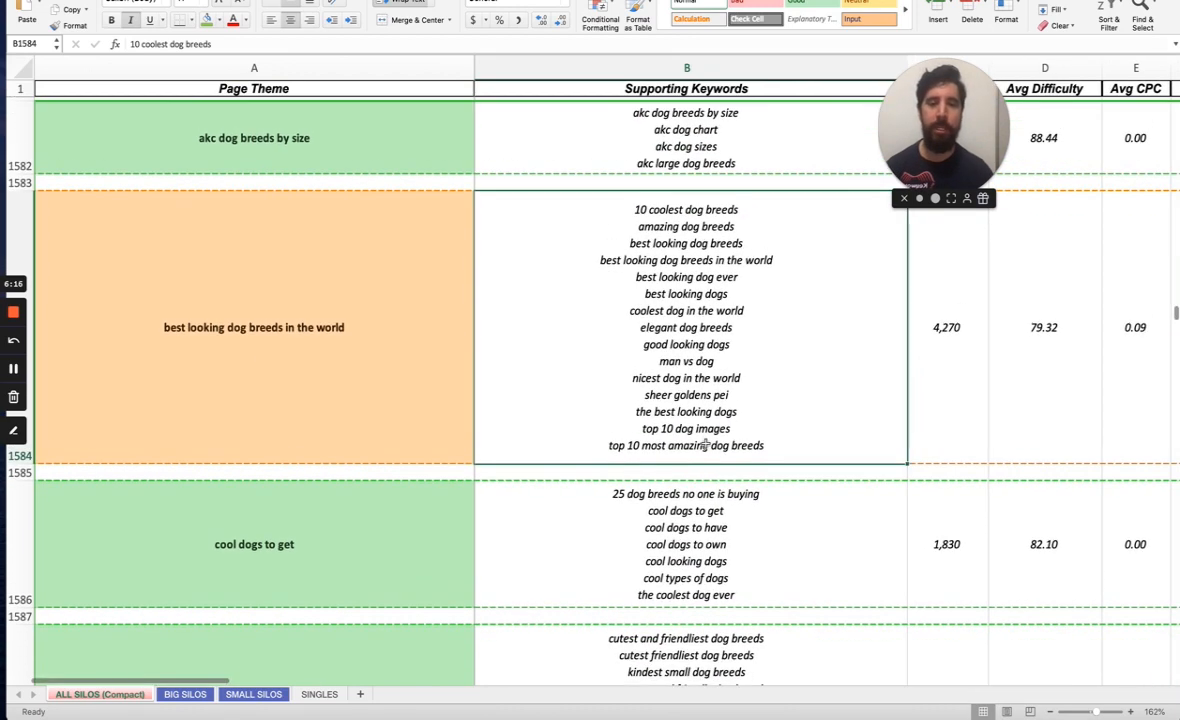
pyautogui.click(1052, 328)
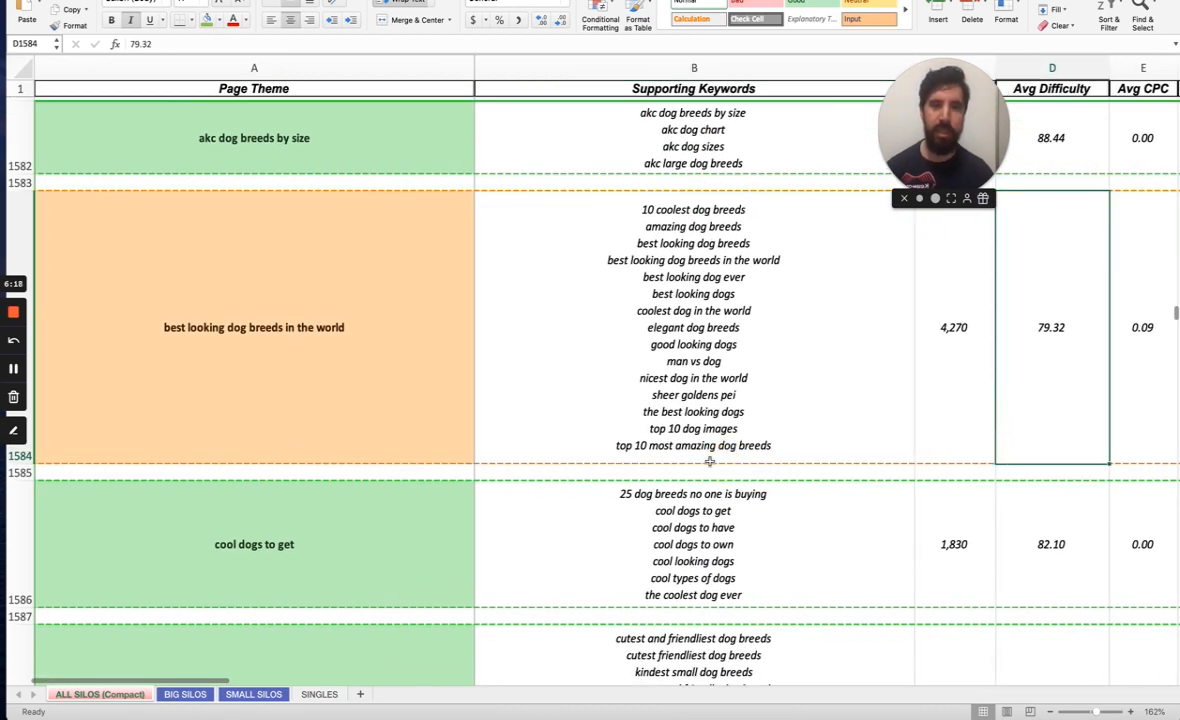
pyautogui.click(692, 210)
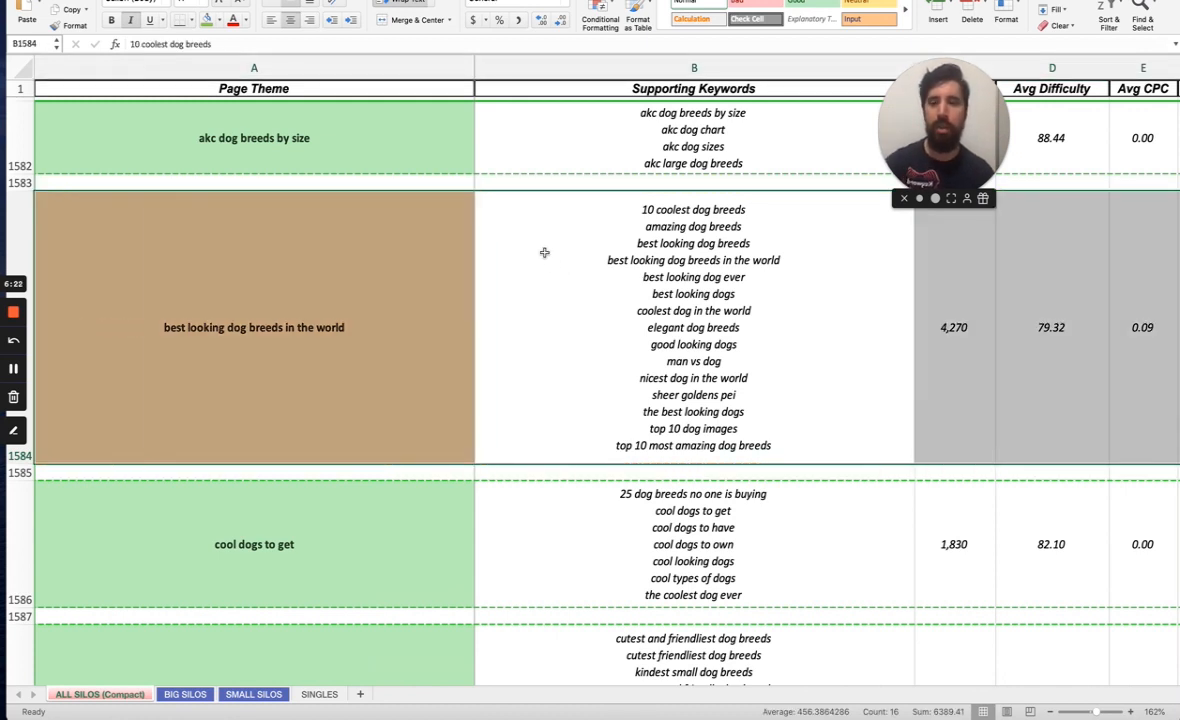
pyautogui.click(1108, 18)
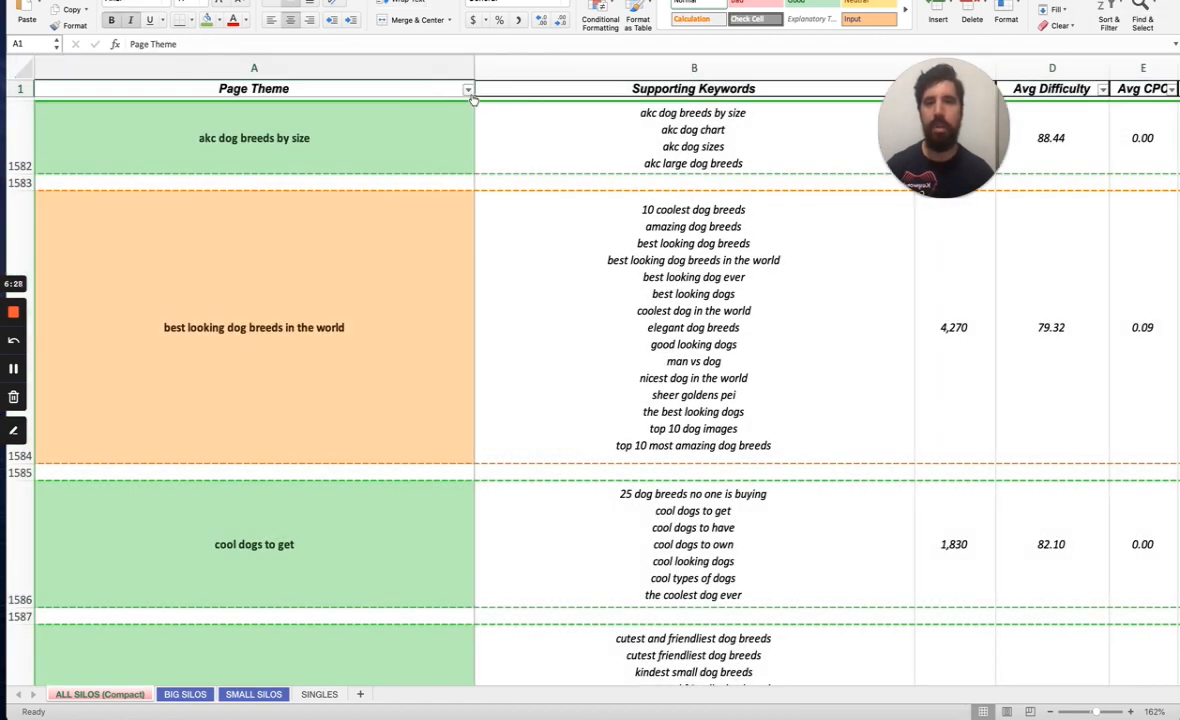
# - Filter the Page Theme column to exclude (Blanks), showing 1,696 of 4,104 records
pyautogui.click(468, 88)
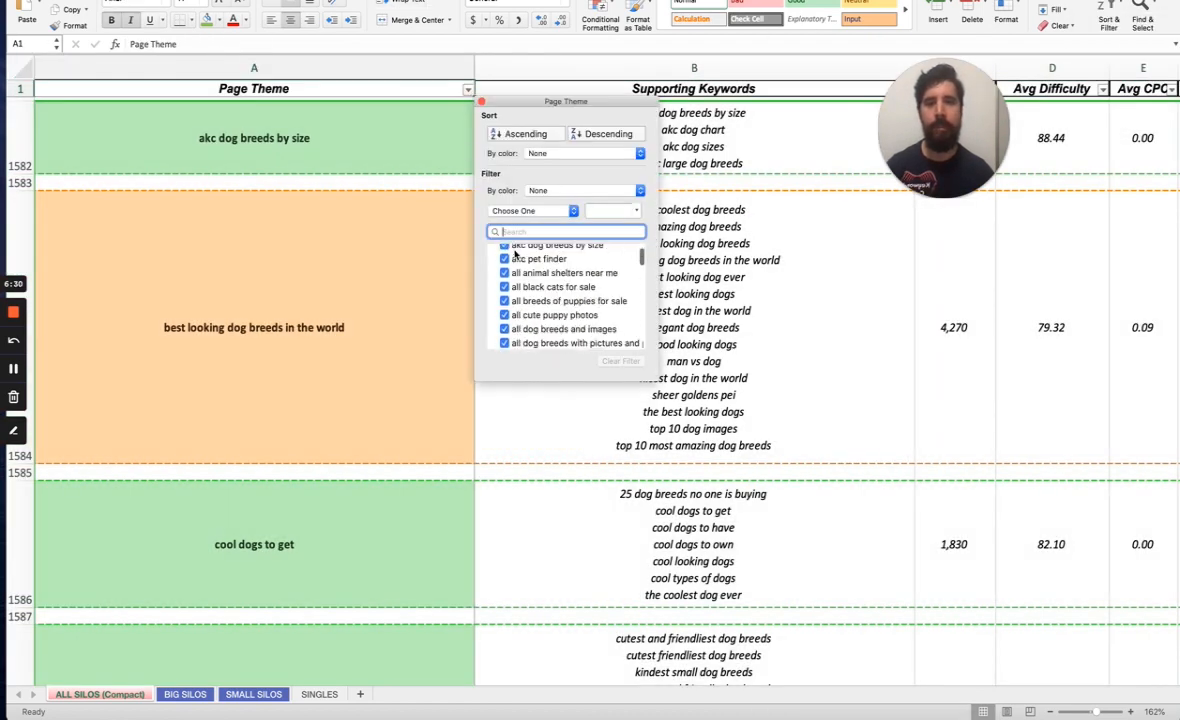
pyautogui.scroll(-3)
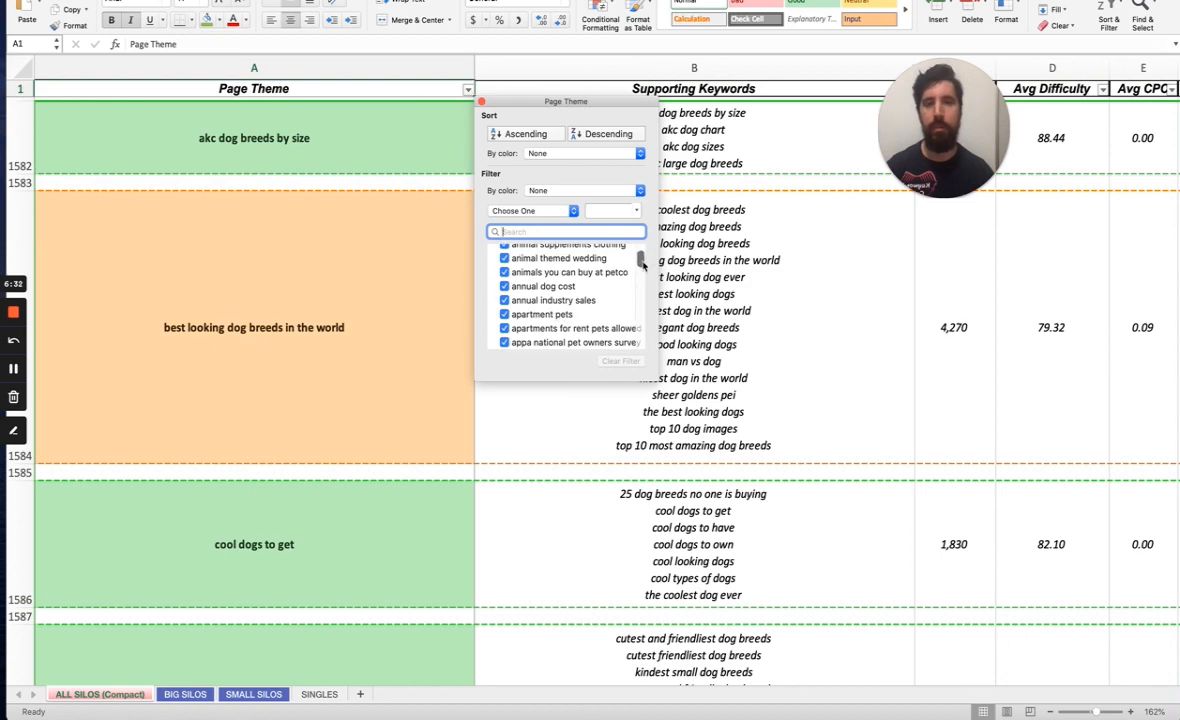
pyautogui.scroll(-3)
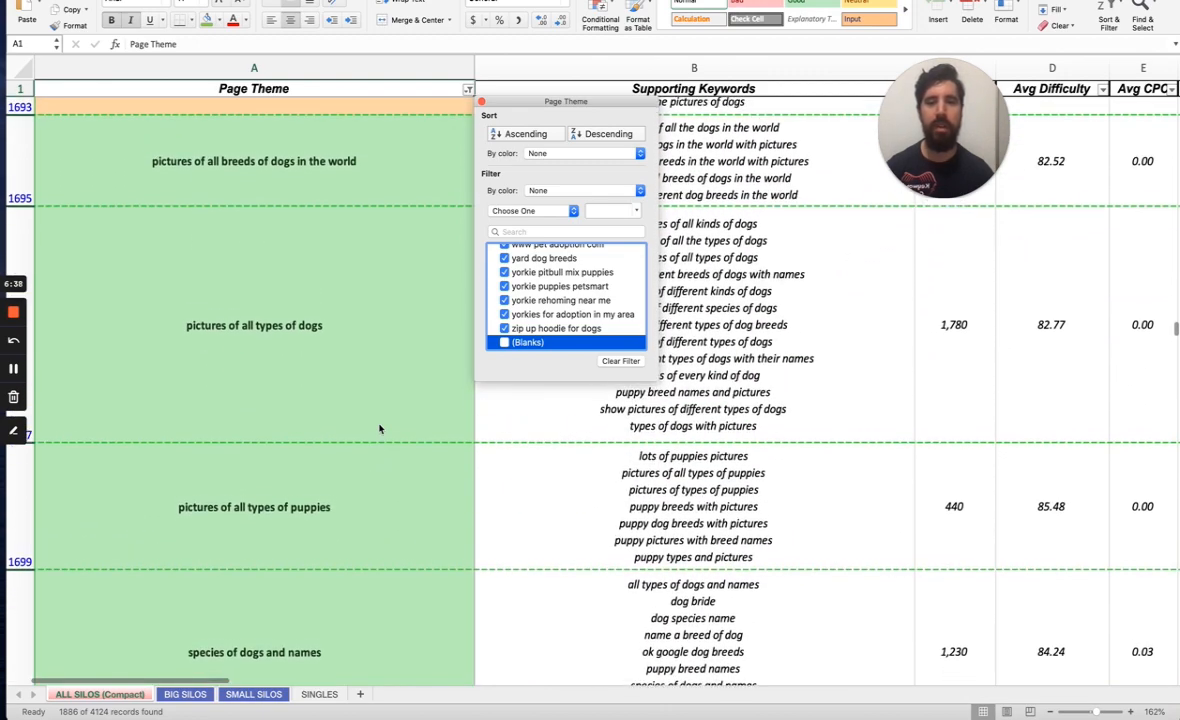
pyautogui.scroll(3)
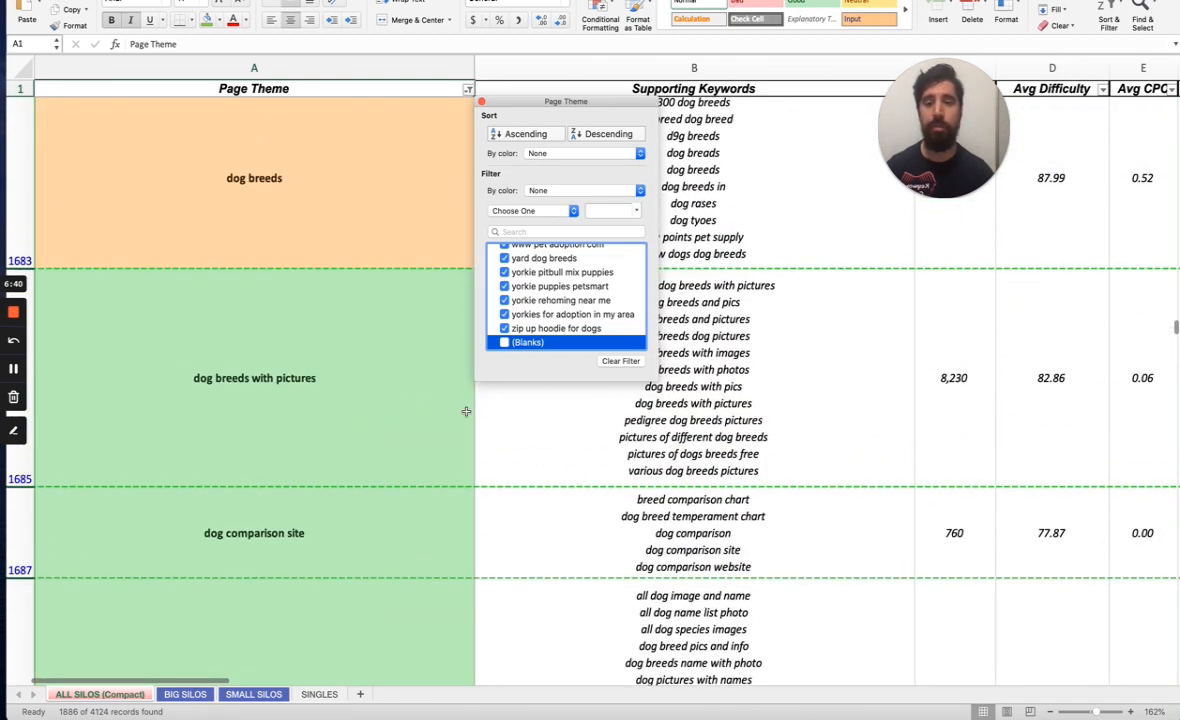